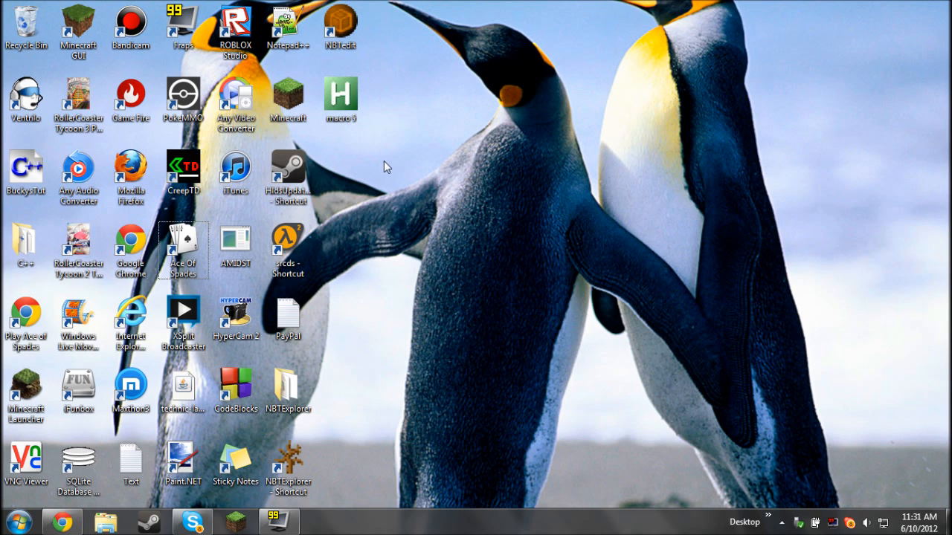
mouse_move(385, 77)
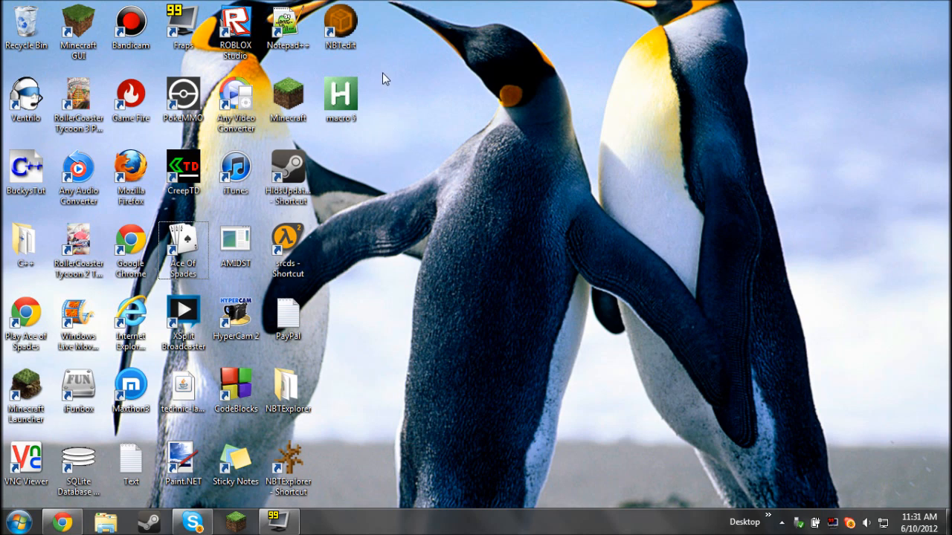
mouse_move(381, 89)
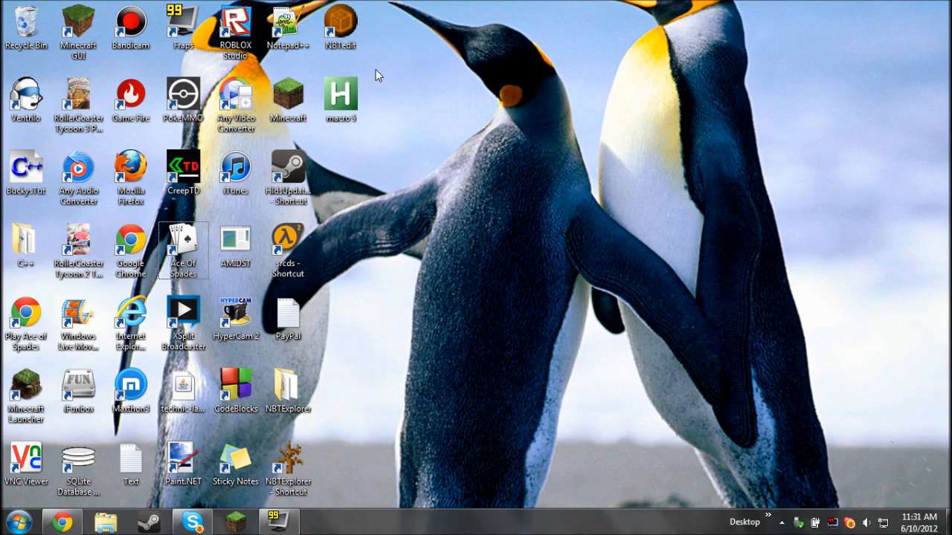
mouse_move(351, 30)
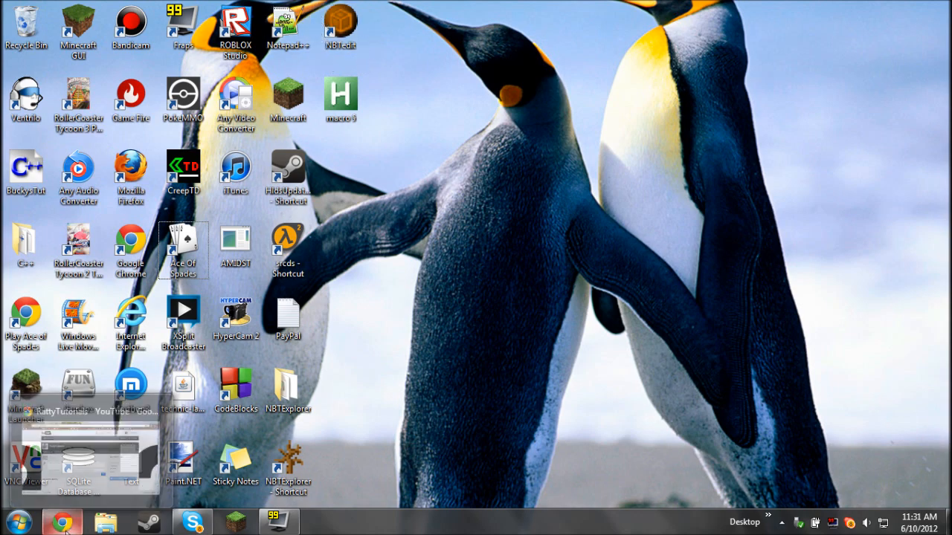
Step: Scroll the NBTEdit forum post and download NBTEdit.zip from its 'Click me!' link
left_click(58, 516)
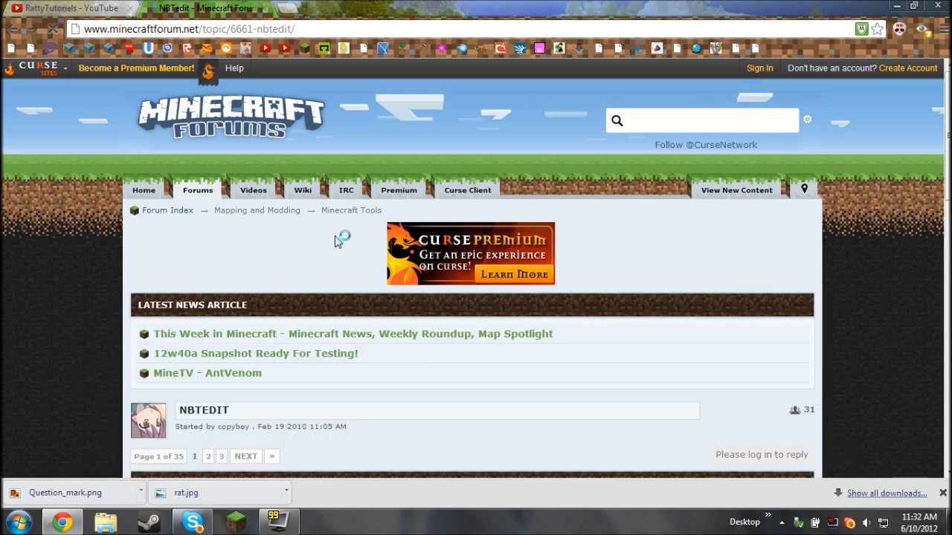
scroll("down", 3)
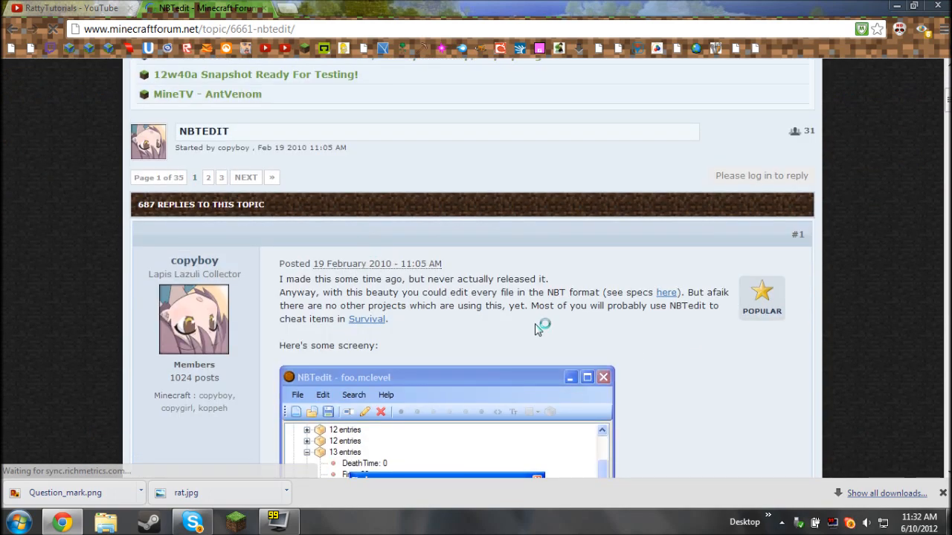
scroll("down", 3)
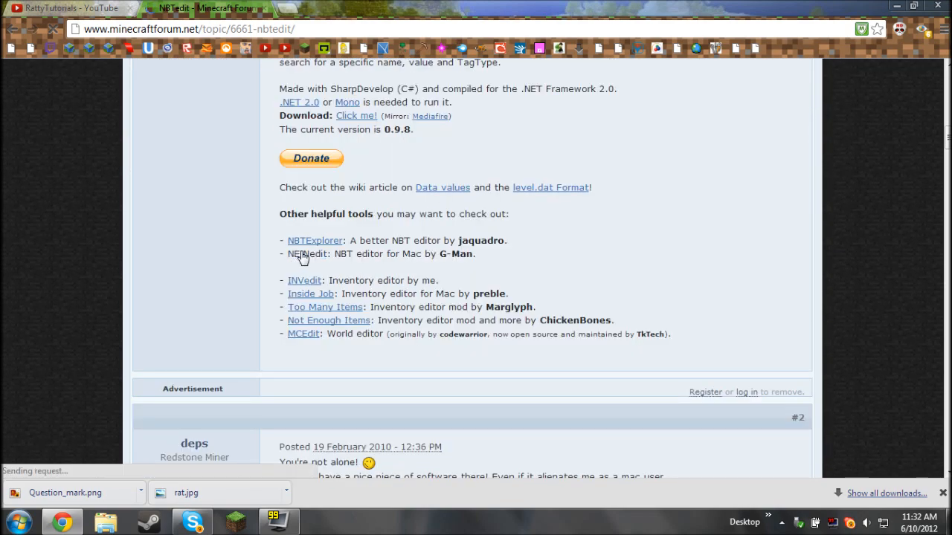
scroll("up", 3)
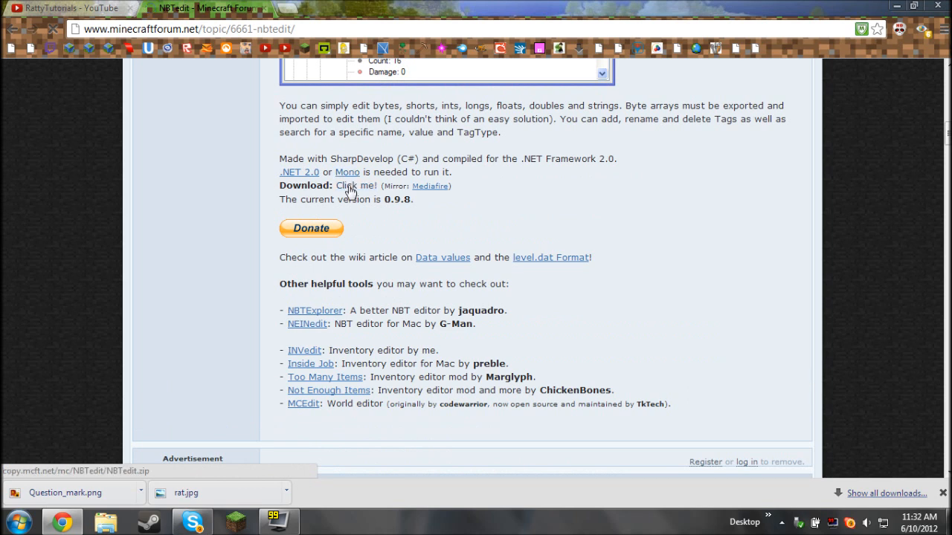
mouse_move(432, 192)
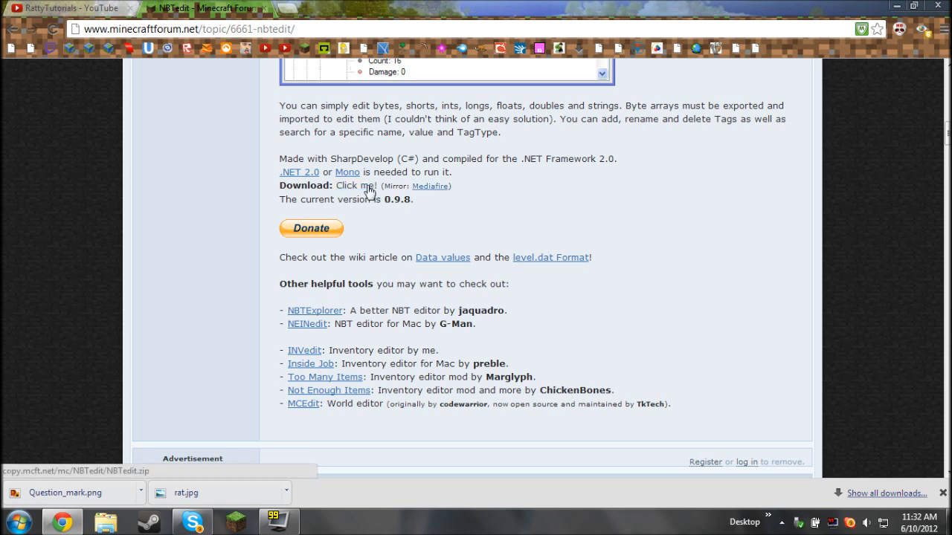
left_click(357, 184)
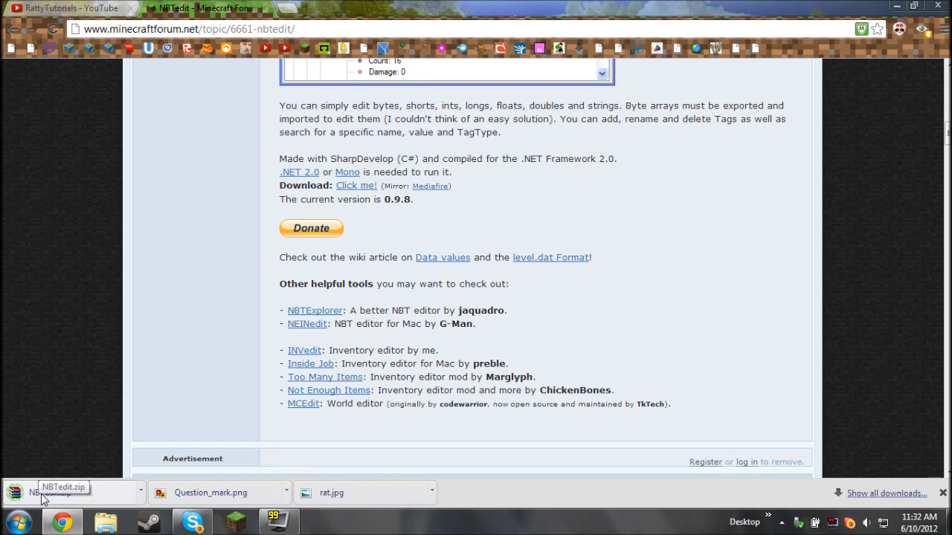
Step: View NBTEdit.zip in WinRAR, dismiss the license nag and select both files
left_click(67, 493)
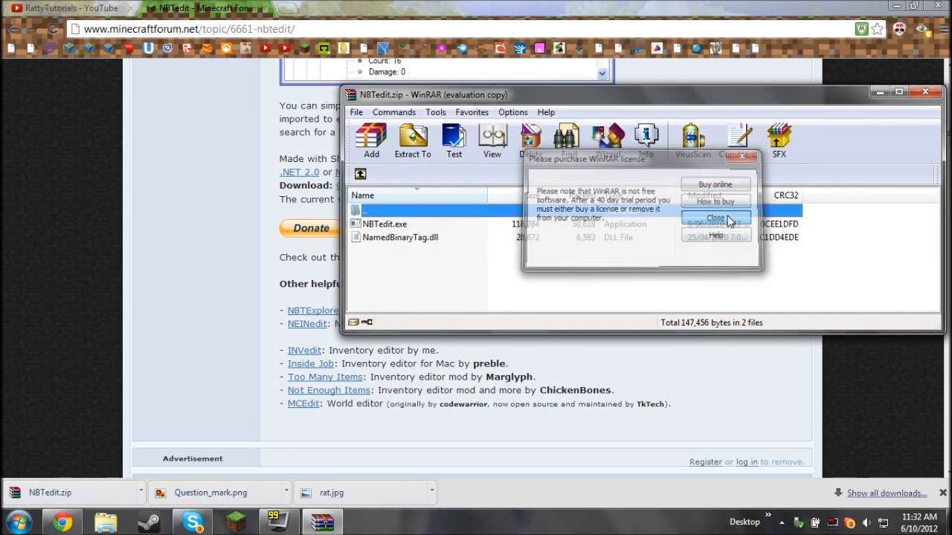
left_click(714, 217)
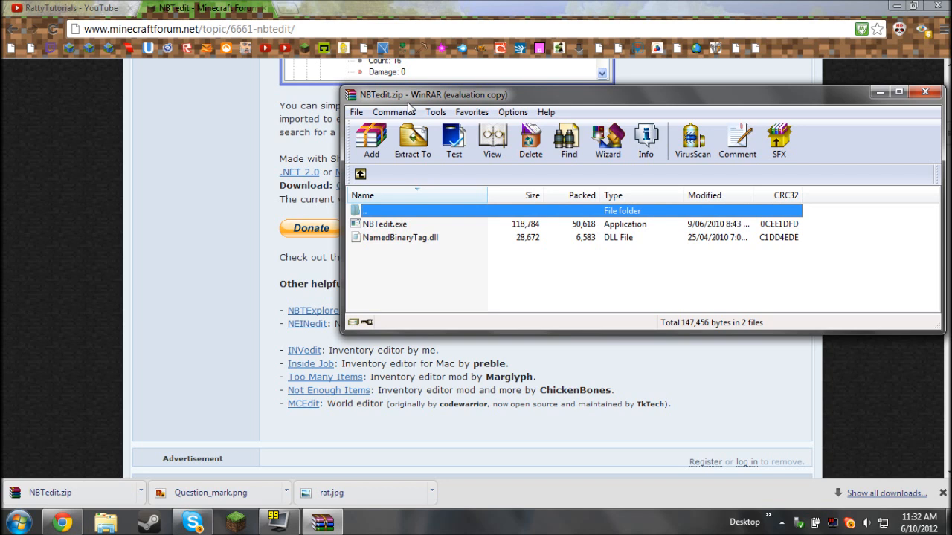
mouse_move(537, 104)
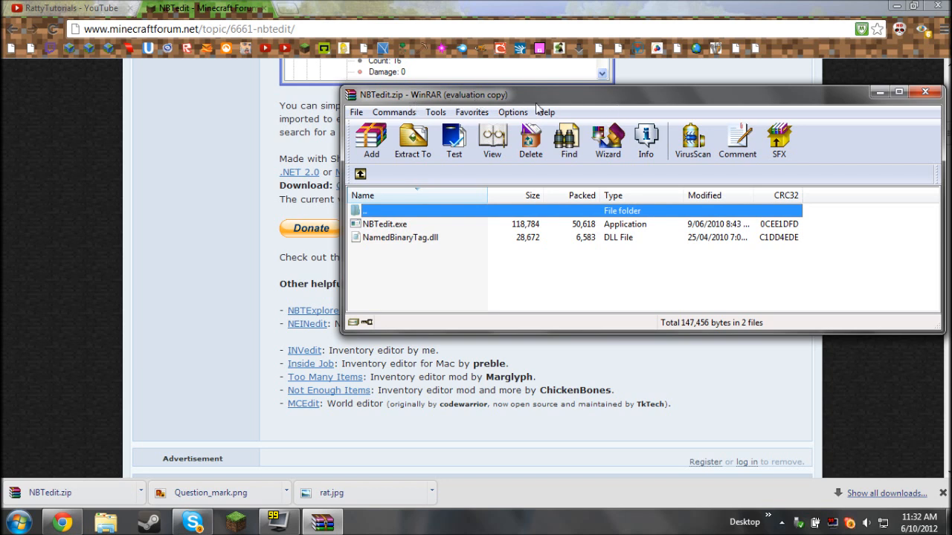
mouse_move(378, 228)
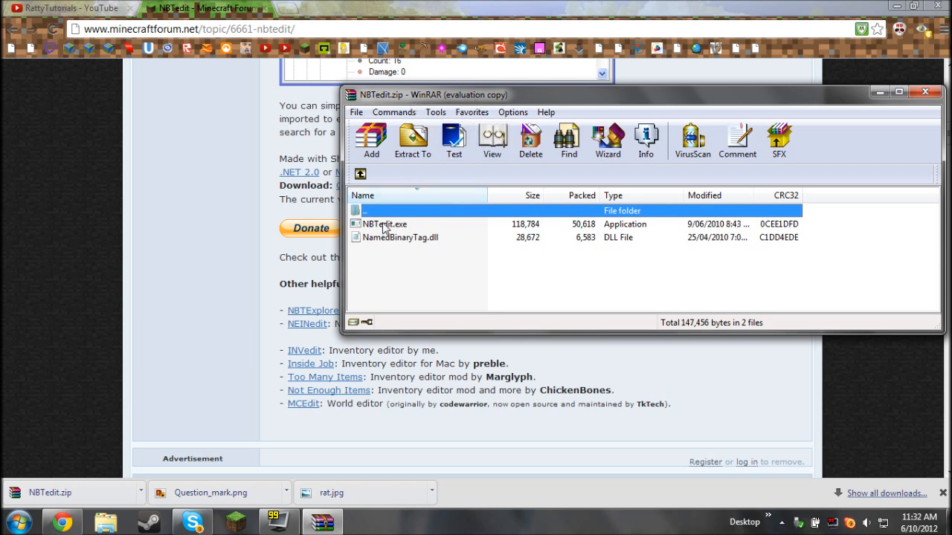
mouse_move(386, 226)
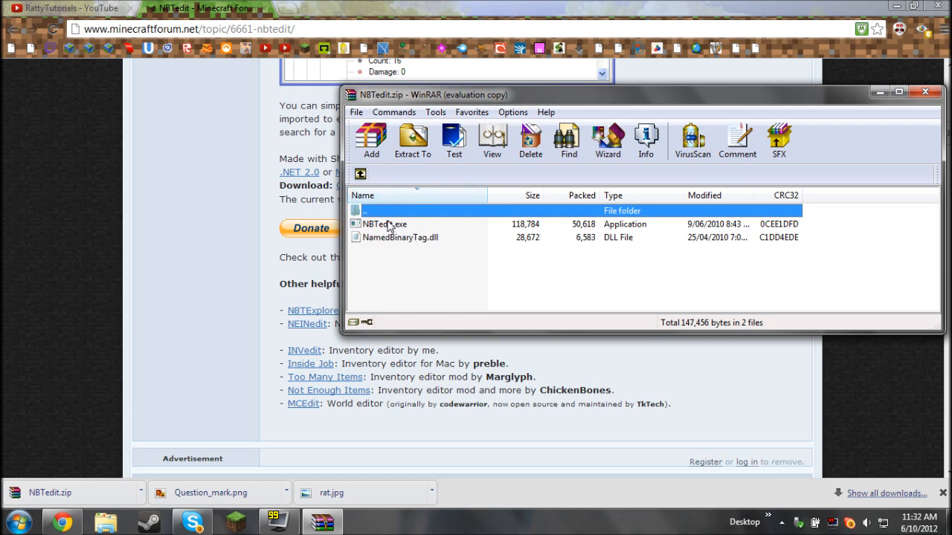
left_click(380, 223)
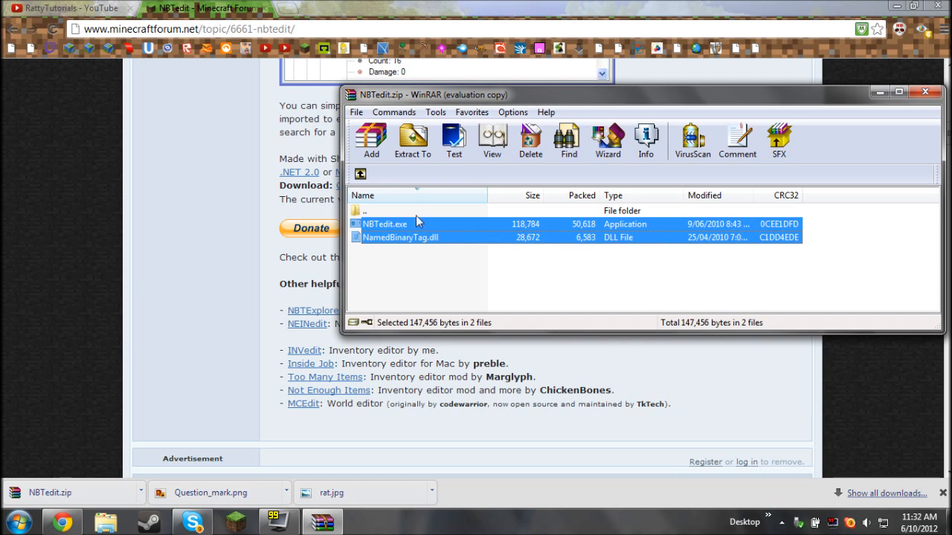
left_click(412, 141)
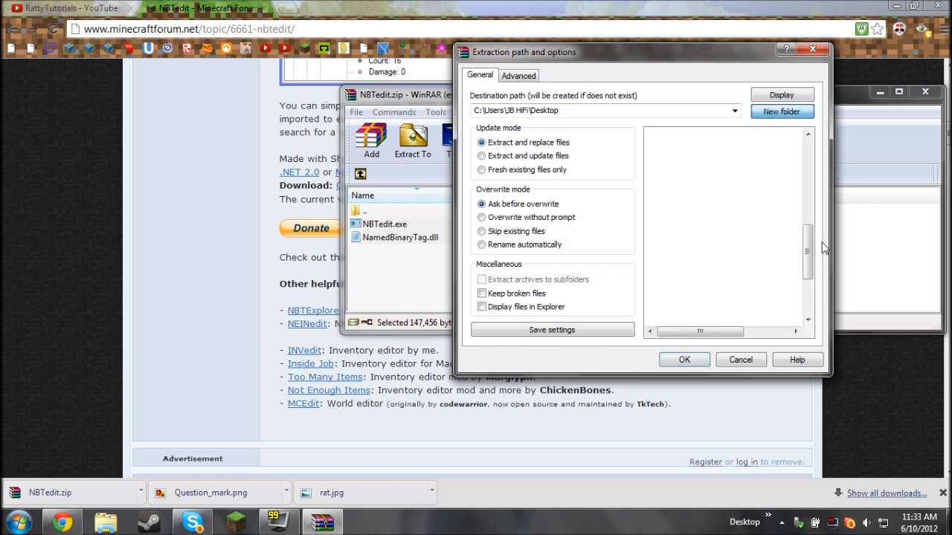
Step: Extract the files into a new Desktop folder named NBTEDIT
left_click(782, 110)
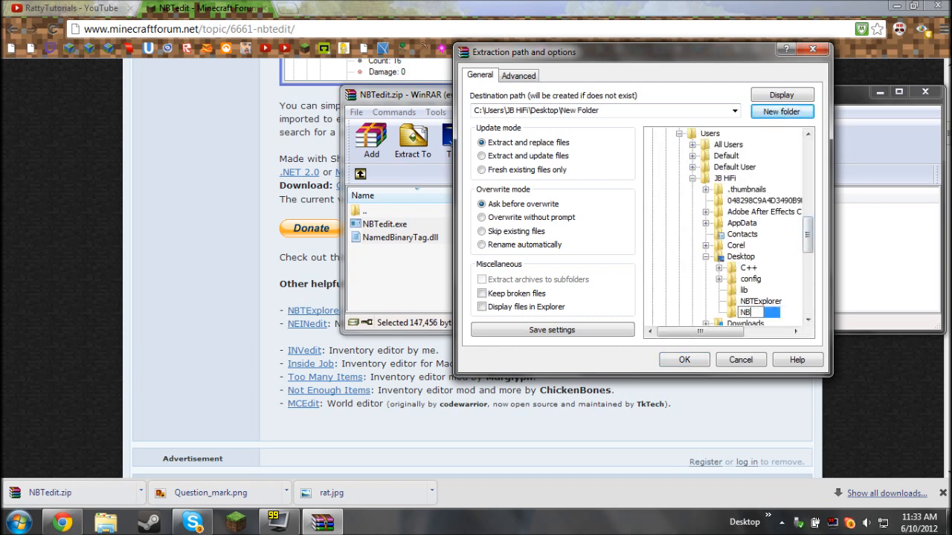
type("NBTEDIT")
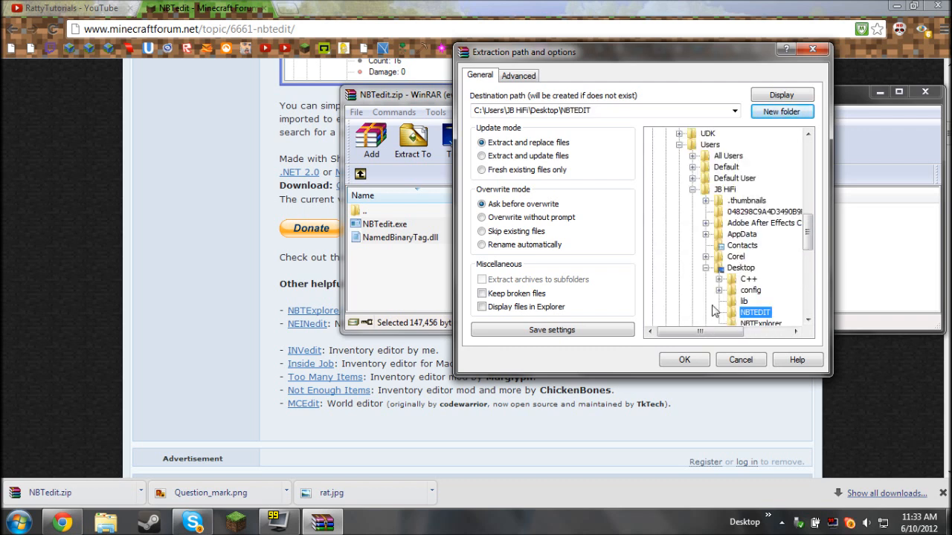
left_click(684, 360)
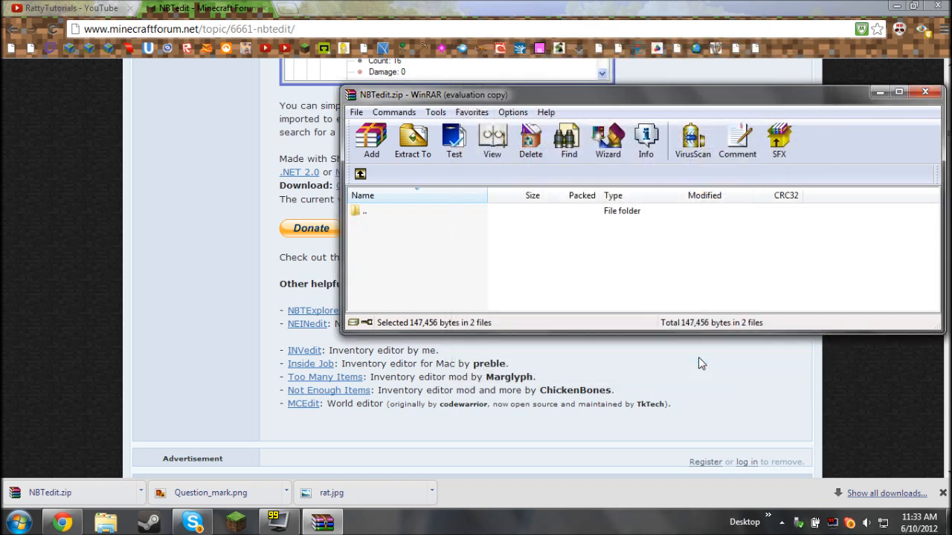
Step: Launch NBTEdit.exe from the NBTEDIT folder on the desktop
double_click(363, 212)
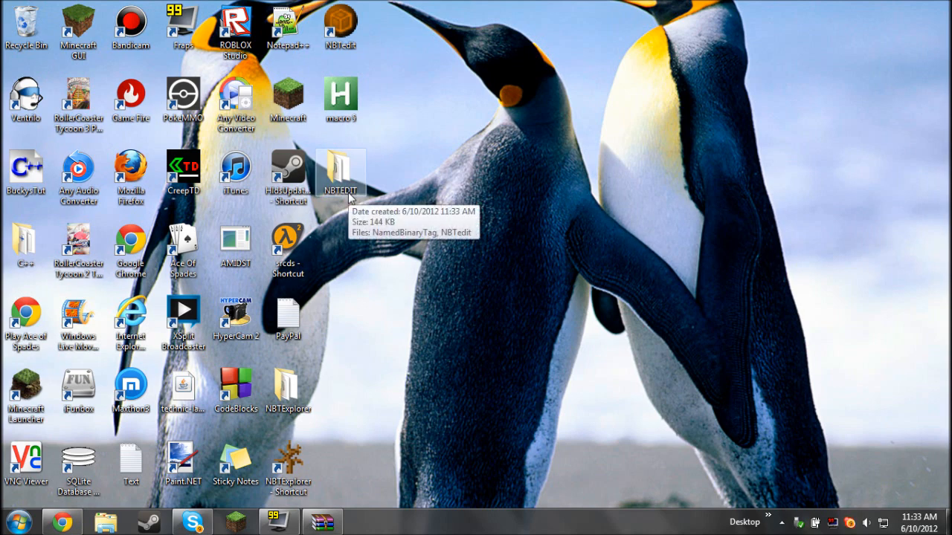
double_click(339, 166)
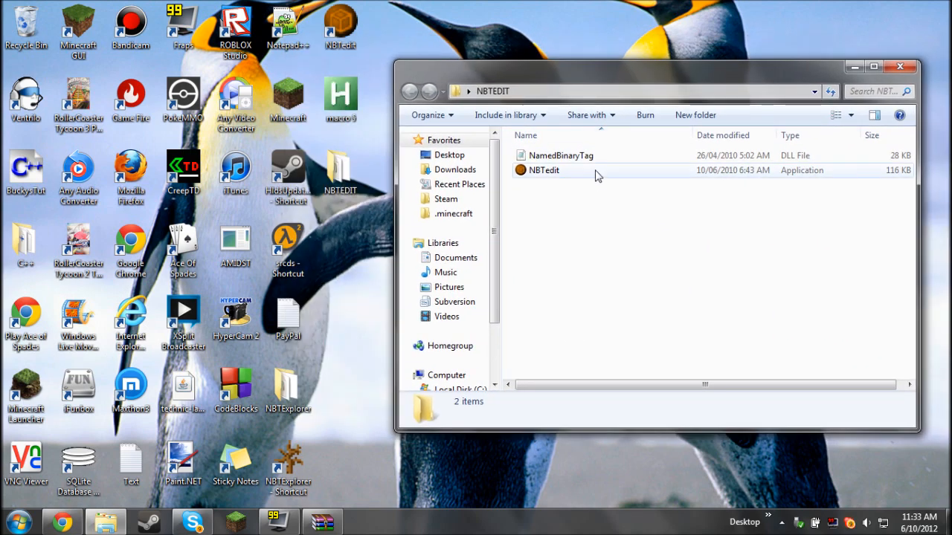
double_click(546, 169)
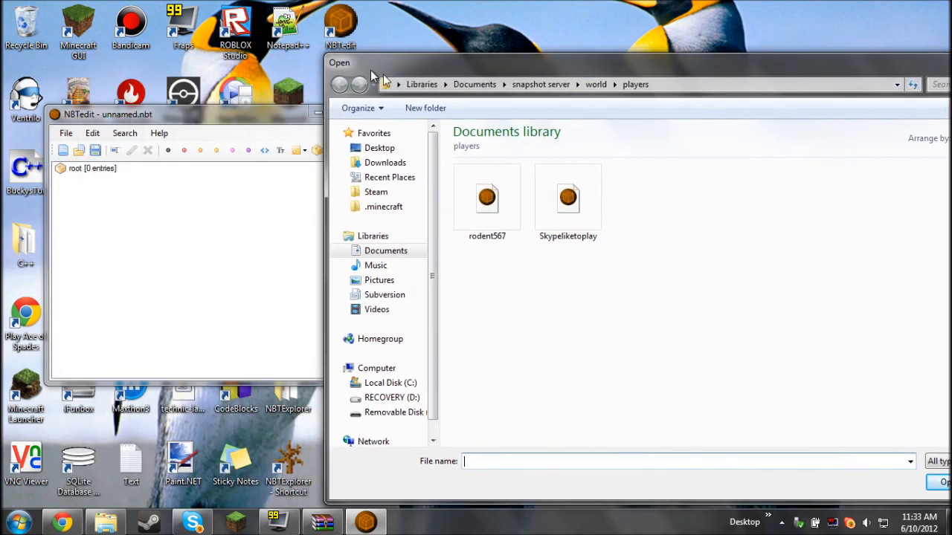
Step: Browse NBTEdit's Open dialog via appdata to the .minecraft saves folder
left_click_drag(339, 62, 170, 42)
type("%")
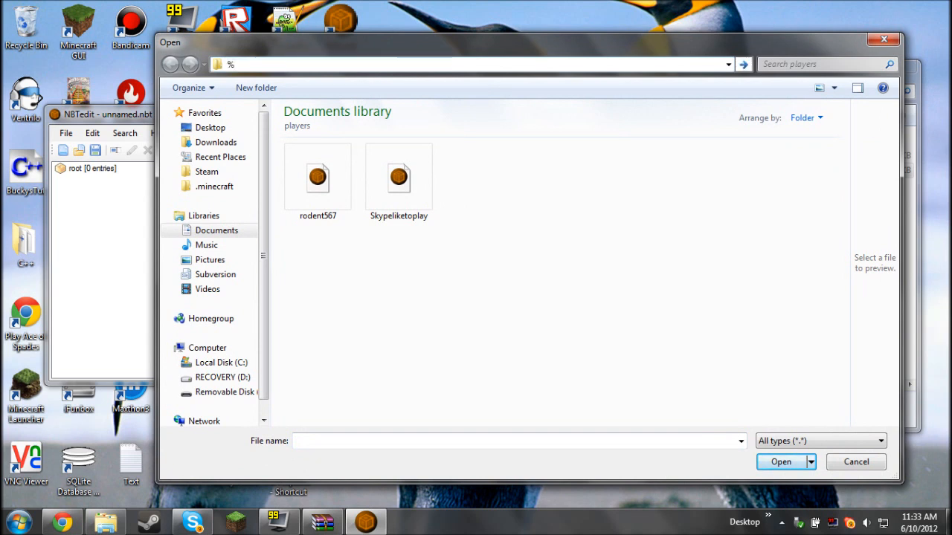
type("appdata")
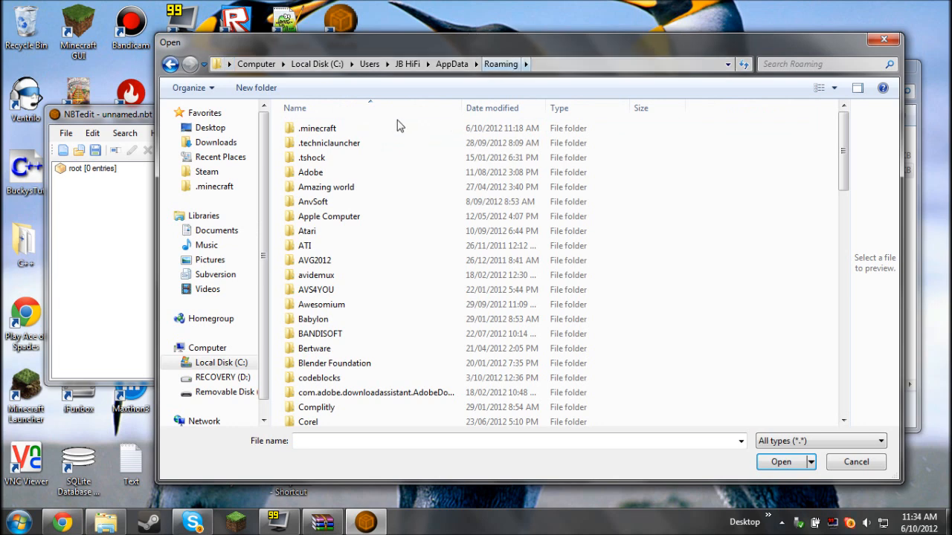
double_click(320, 128)
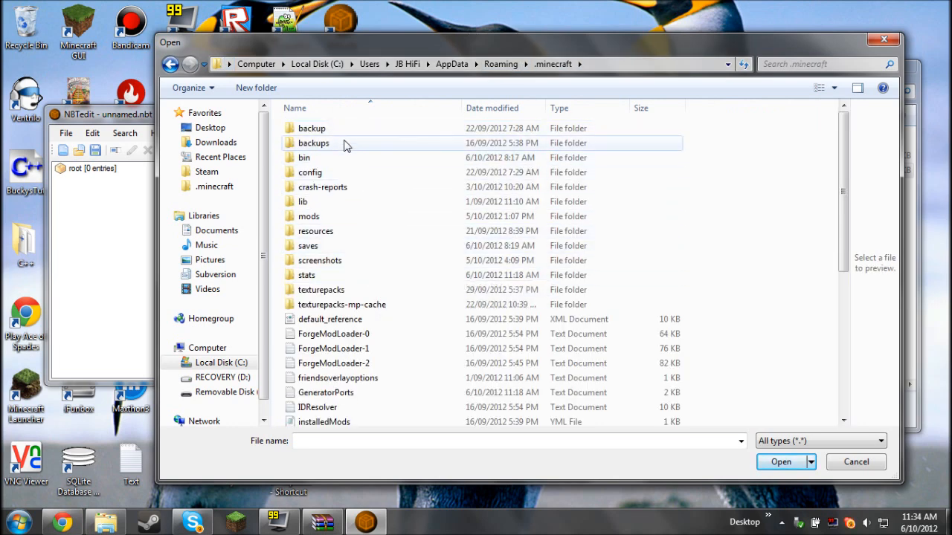
mouse_move(400, 139)
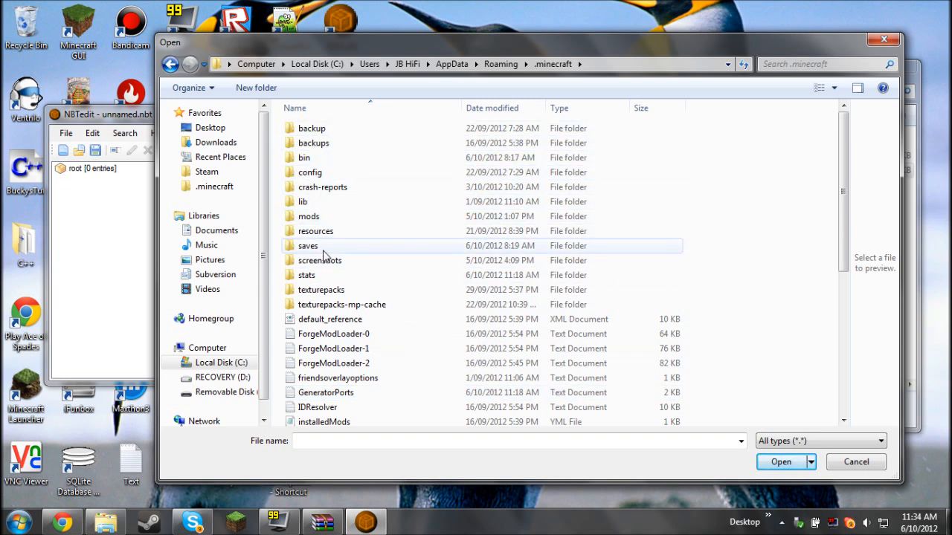
double_click(308, 246)
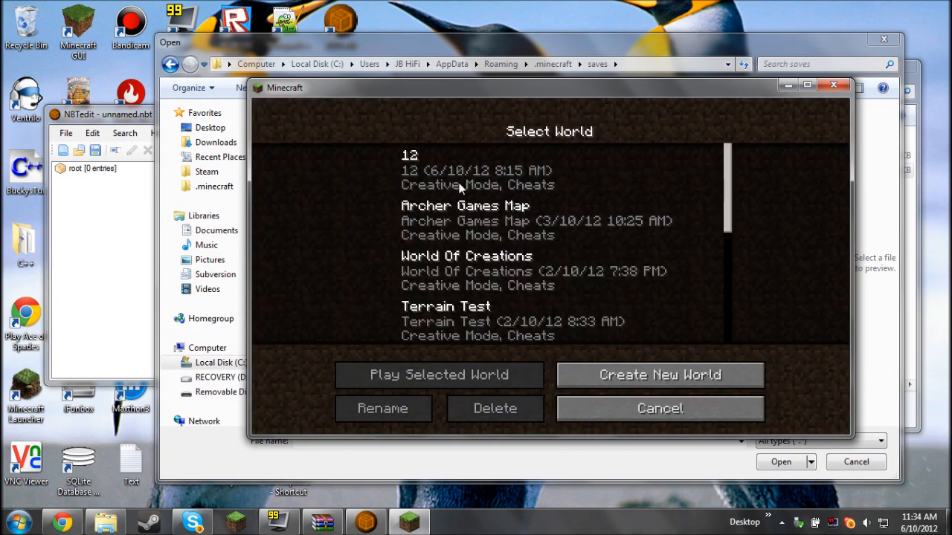
Step: Play world 12 in Minecraft, then save and quit to the title screen
left_click(437, 375)
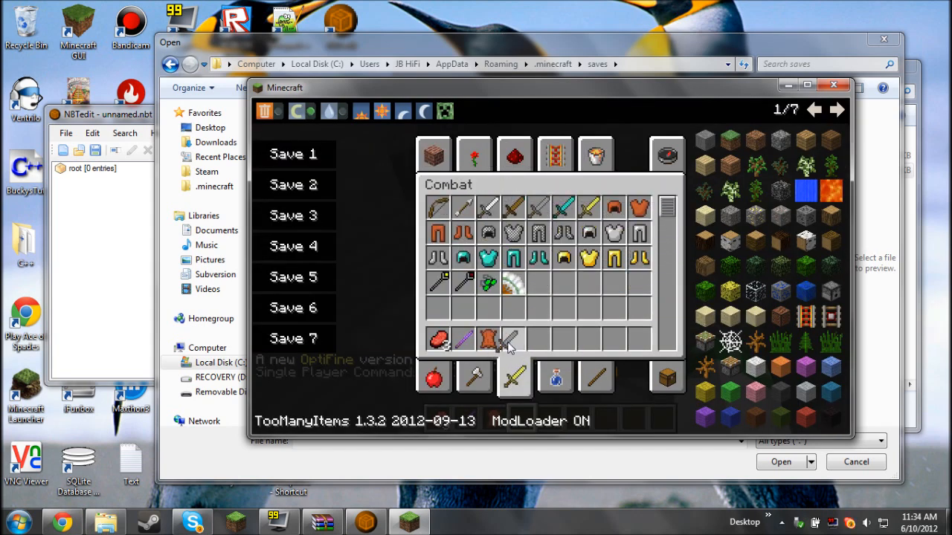
left_click(515, 336)
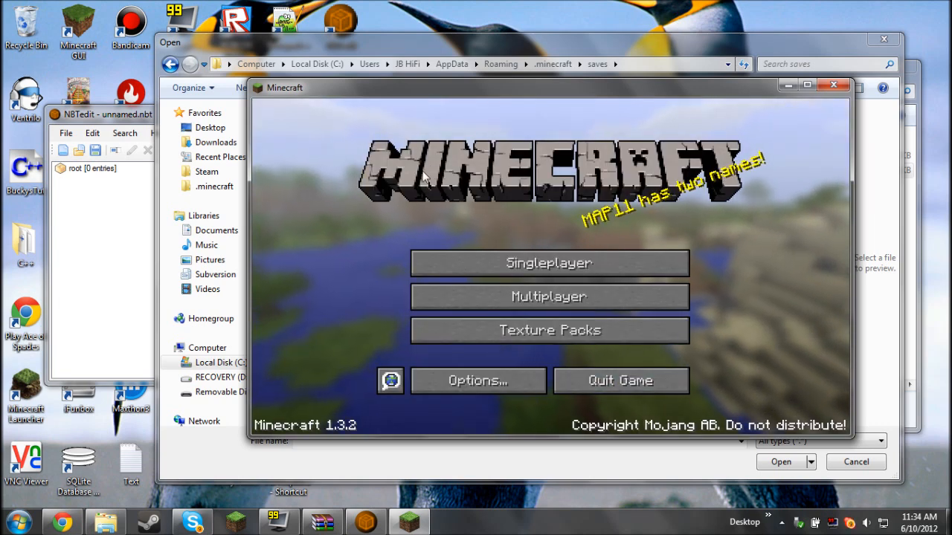
mouse_move(580, 398)
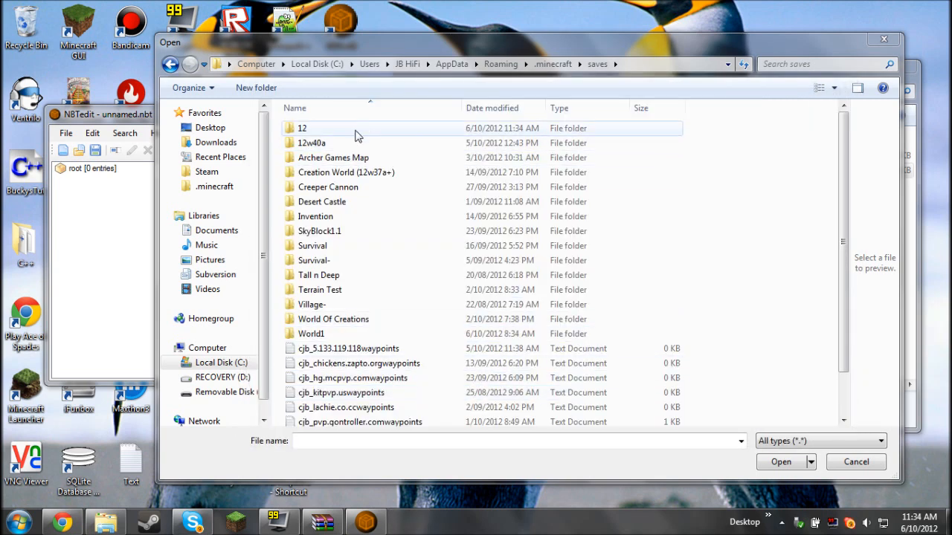
mouse_move(337, 128)
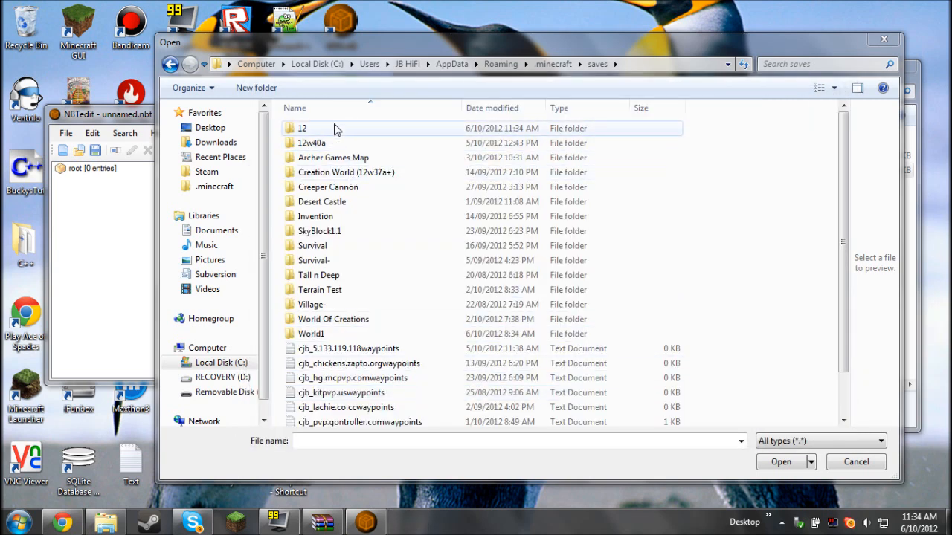
Step: Load the player file rodent567.dat from the world's players folder
double_click(302, 128)
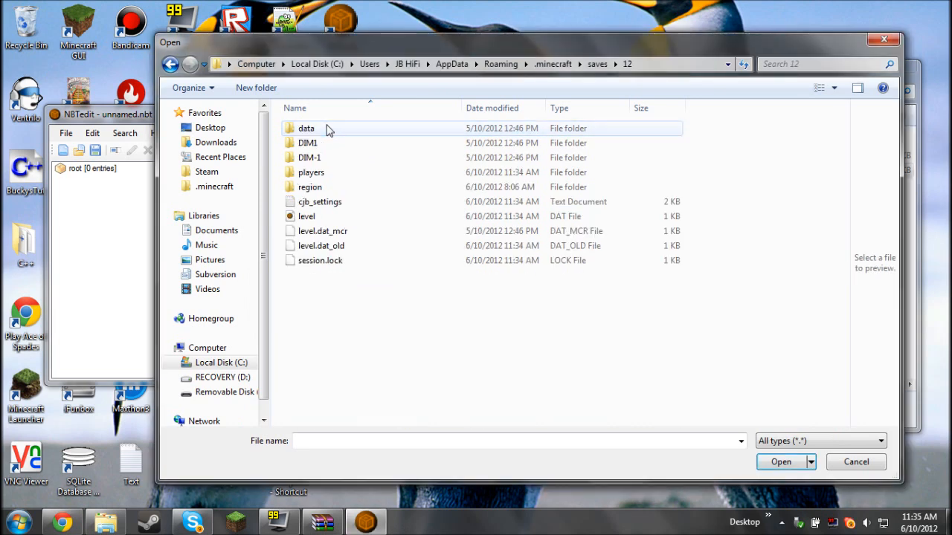
mouse_move(322, 138)
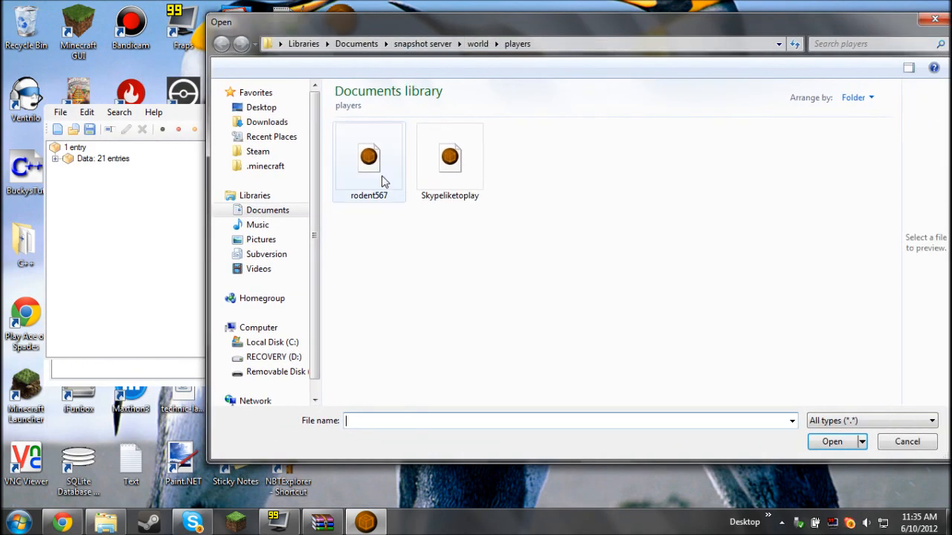
left_click(368, 156)
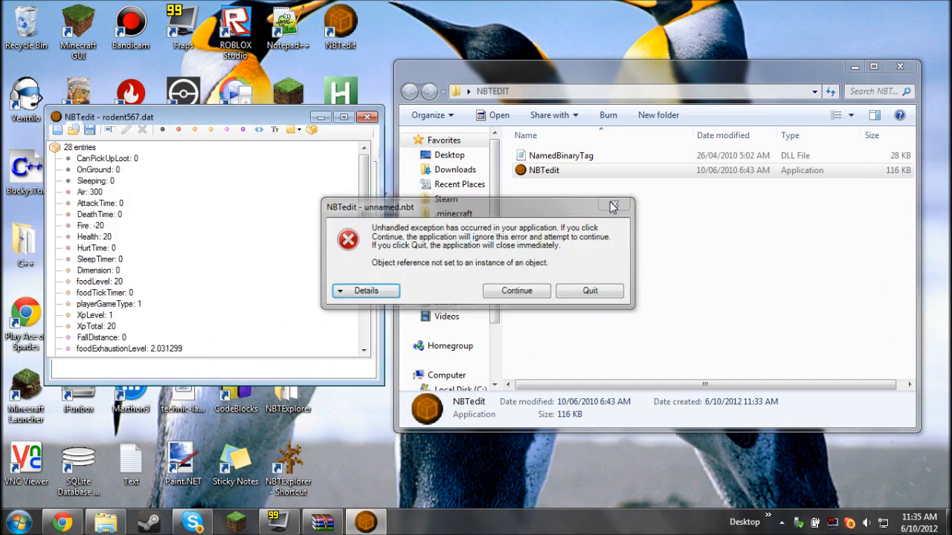
Step: Continue past the unhandled exception error, keeping rodent567.dat loaded
left_click(516, 290)
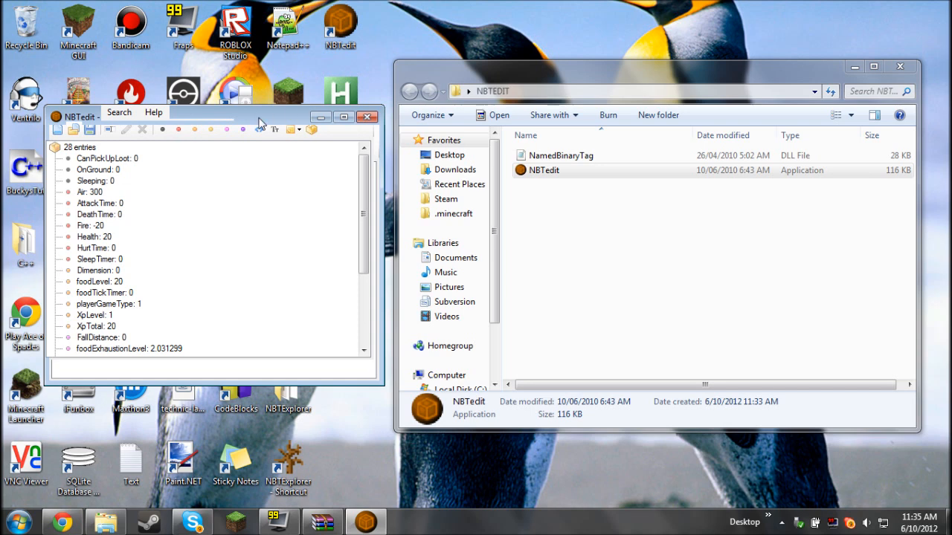
mouse_move(683, 99)
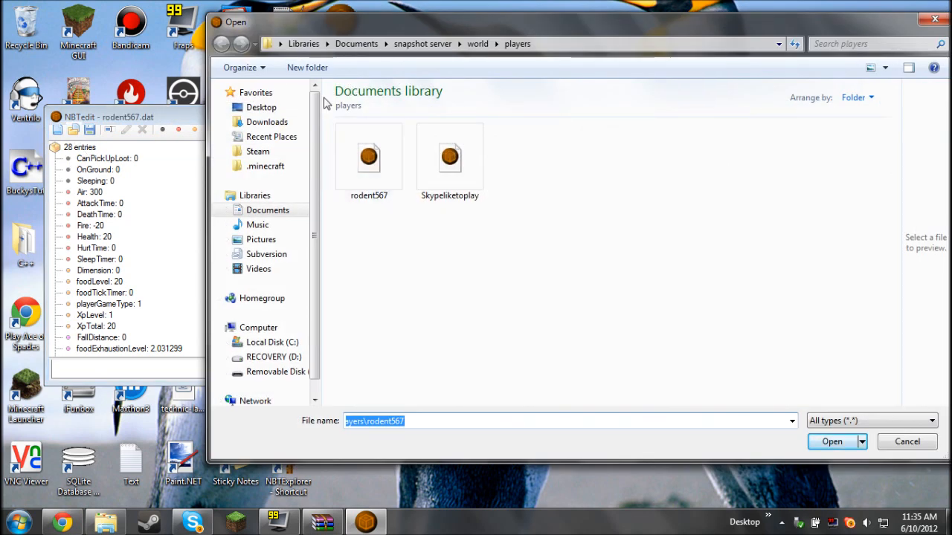
Step: Load world 12's level.dat via %appdata\.minecraft\saves\12 in NBTEdit
type("%app")
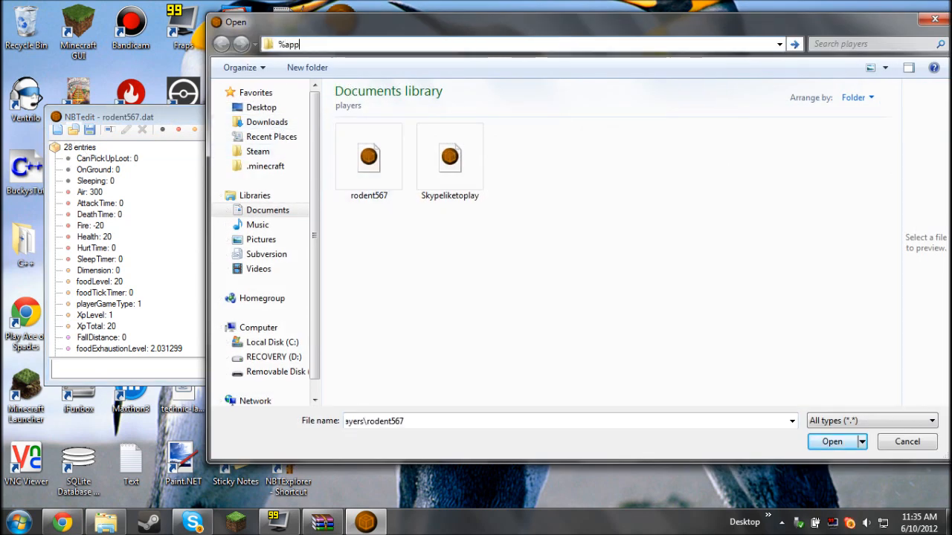
type("data")
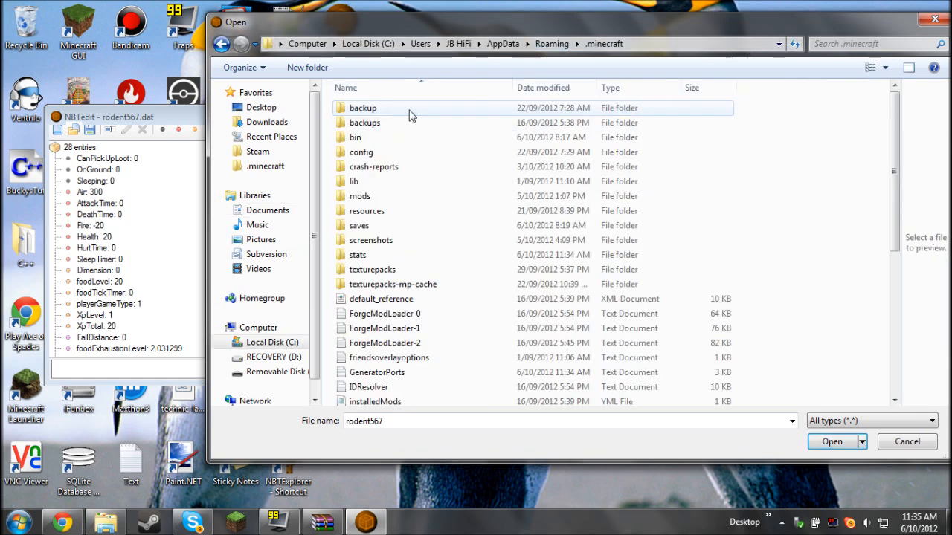
double_click(372, 226)
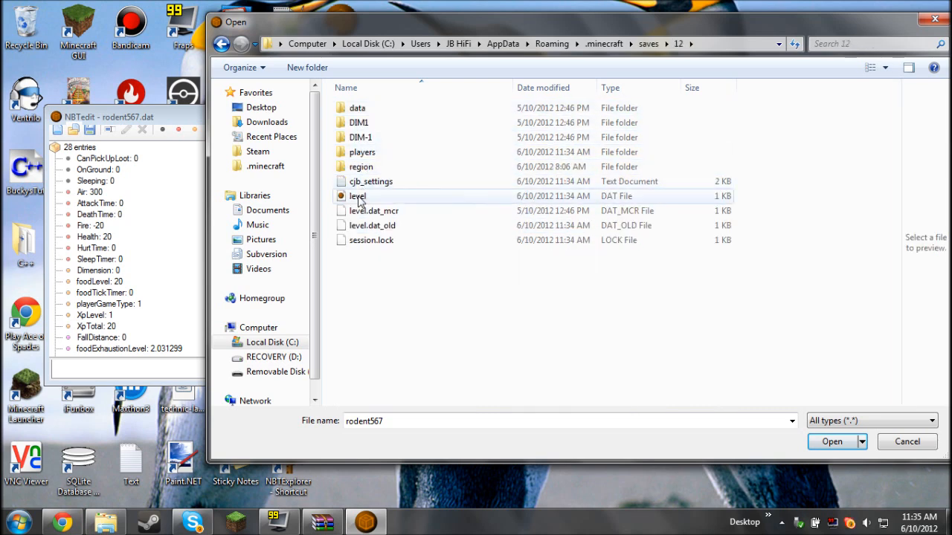
left_click(357, 196)
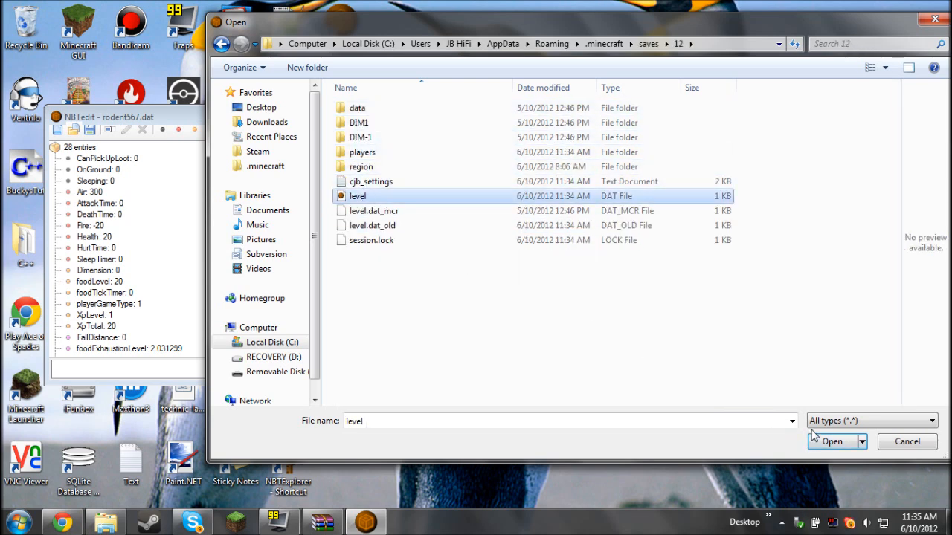
left_click(832, 441)
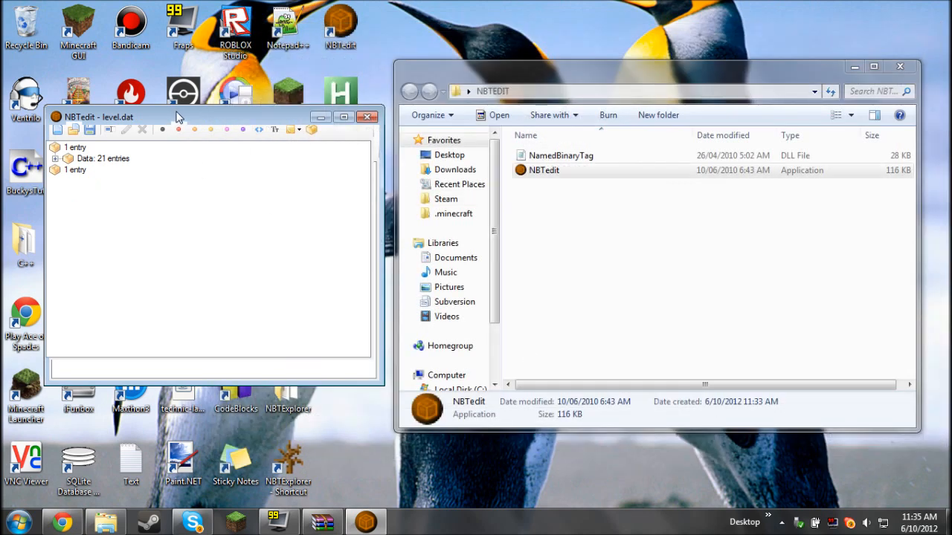
mouse_move(289, 107)
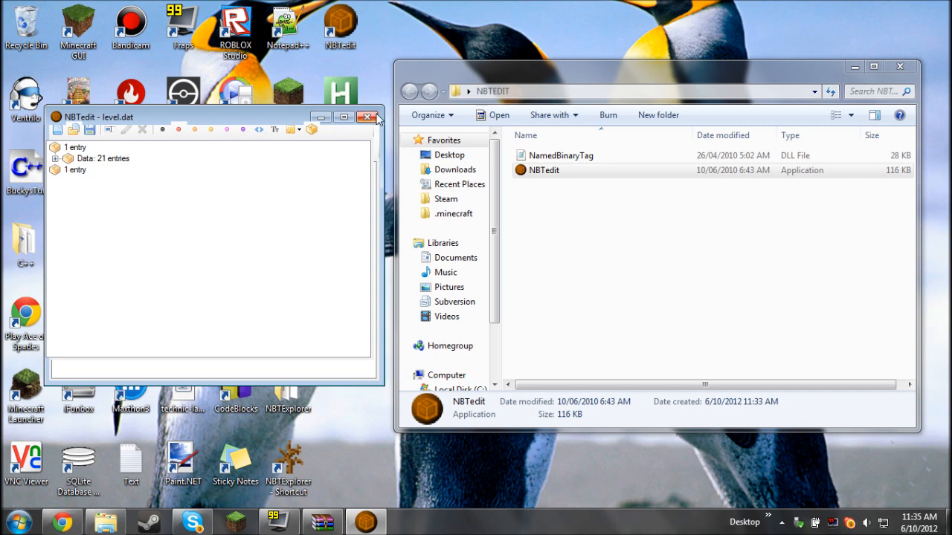
left_click(376, 116)
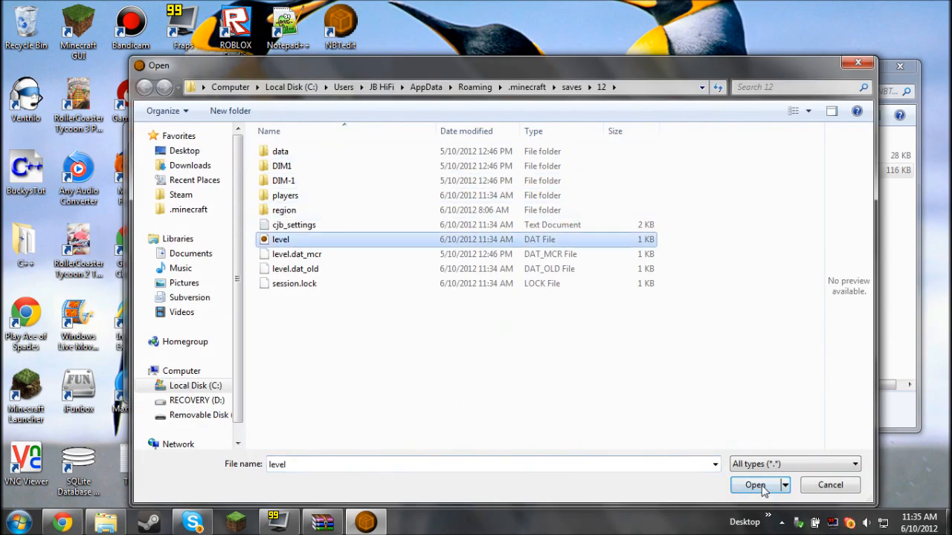
left_click(752, 485)
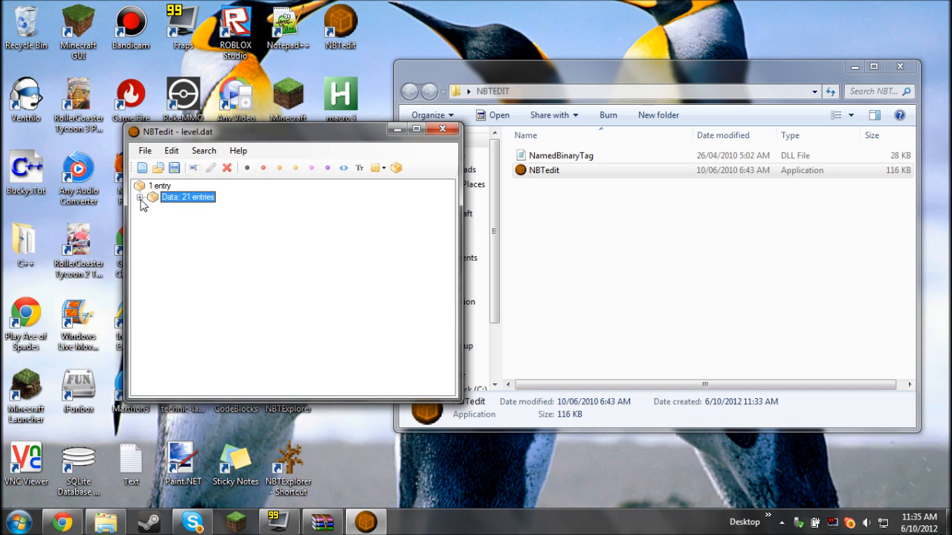
Step: Expand Data and its 5-entry Inventory, selecting the fourth item compound
left_click(146, 196)
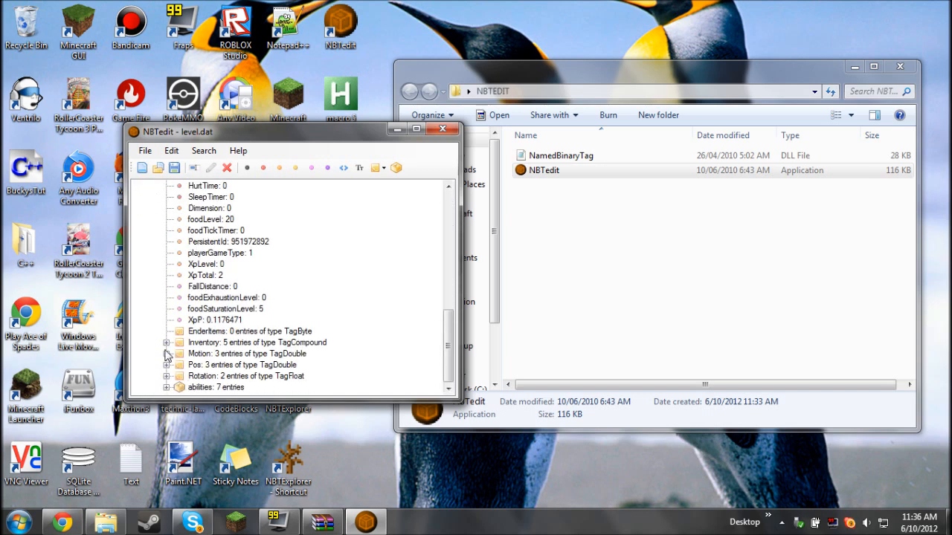
left_click(167, 342)
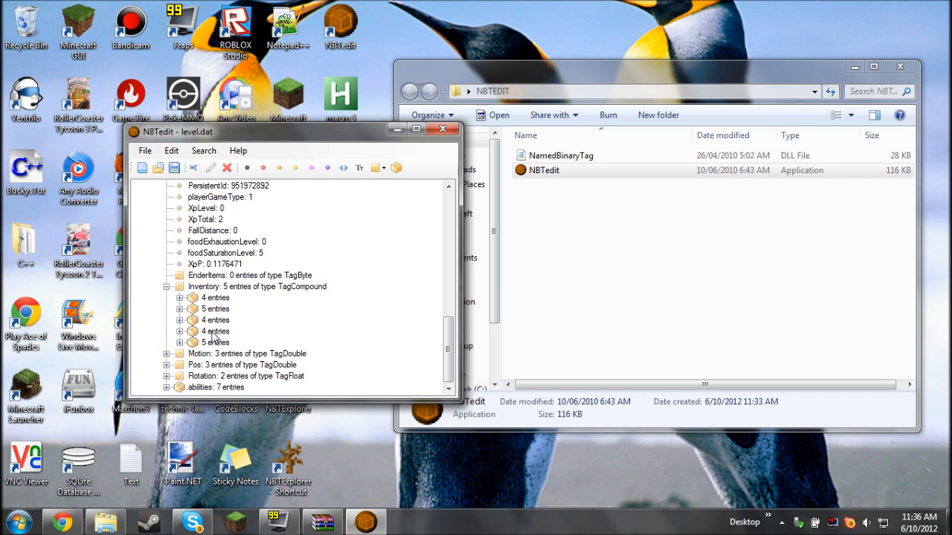
left_click(215, 330)
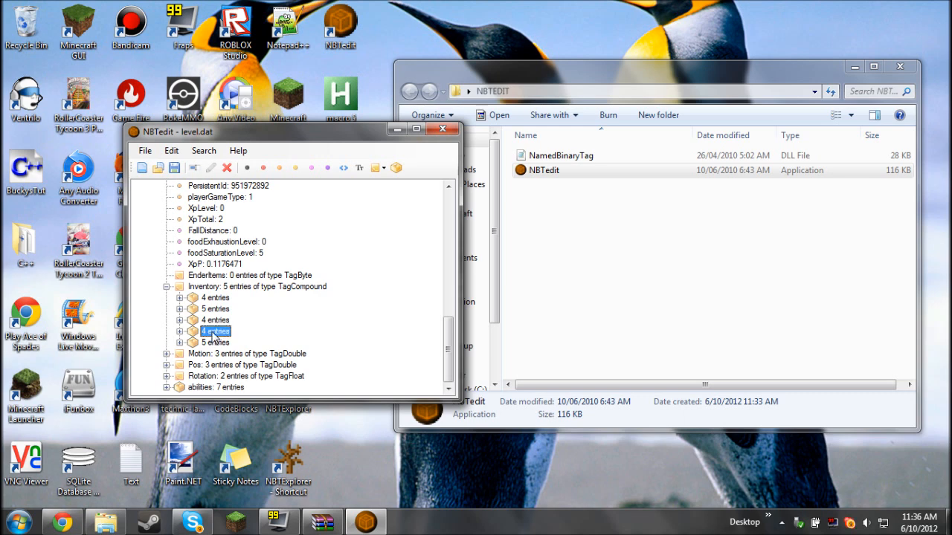
mouse_move(181, 336)
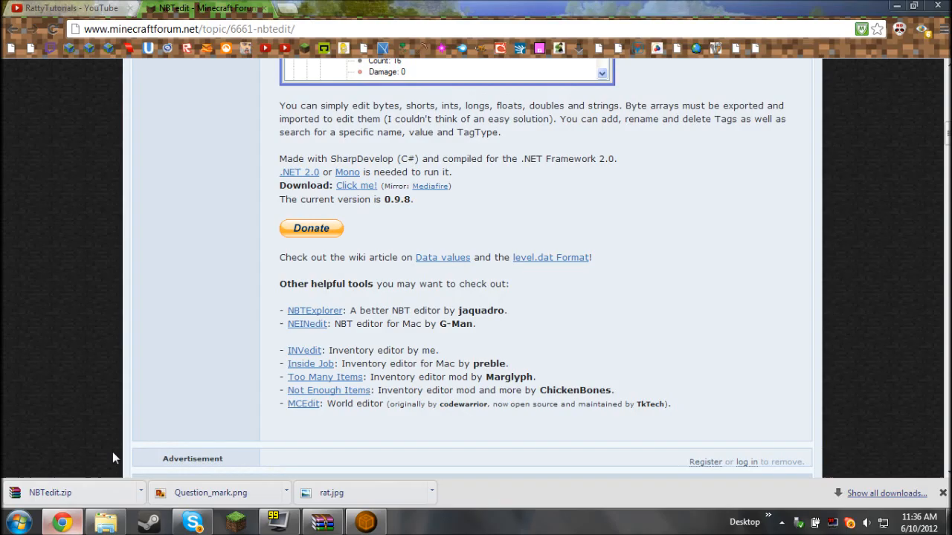
Step: Search Google for 'item ids' in a new tab and go to the Minecraft Wiki Data values page
left_click(310, 9)
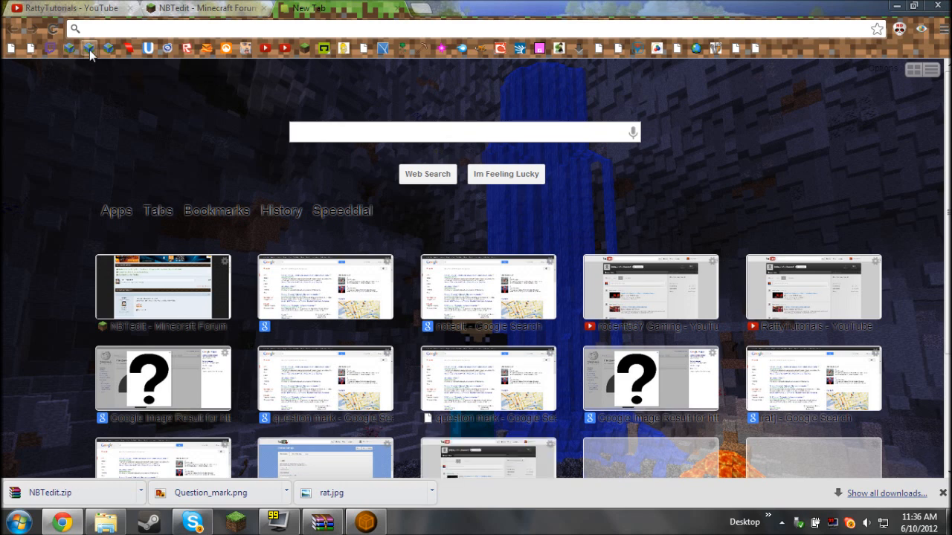
type("I")
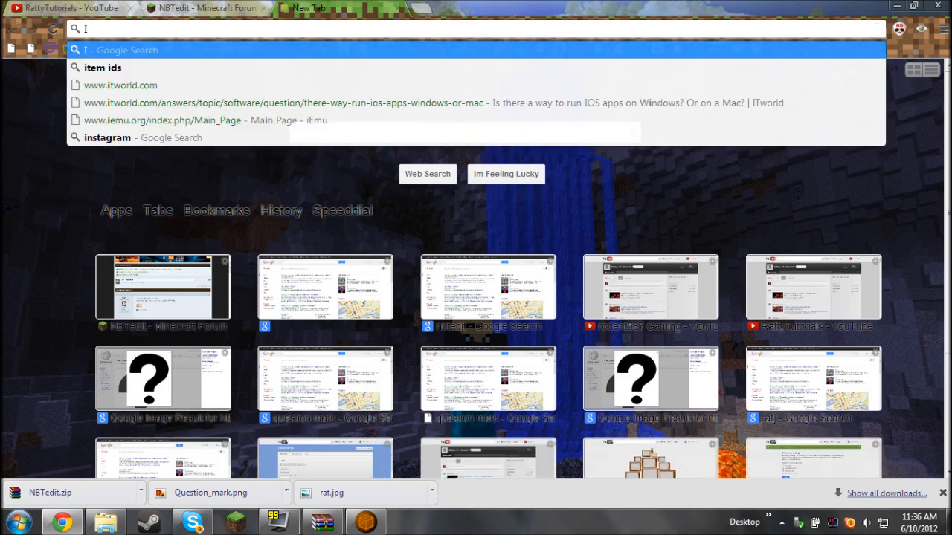
type("tem")
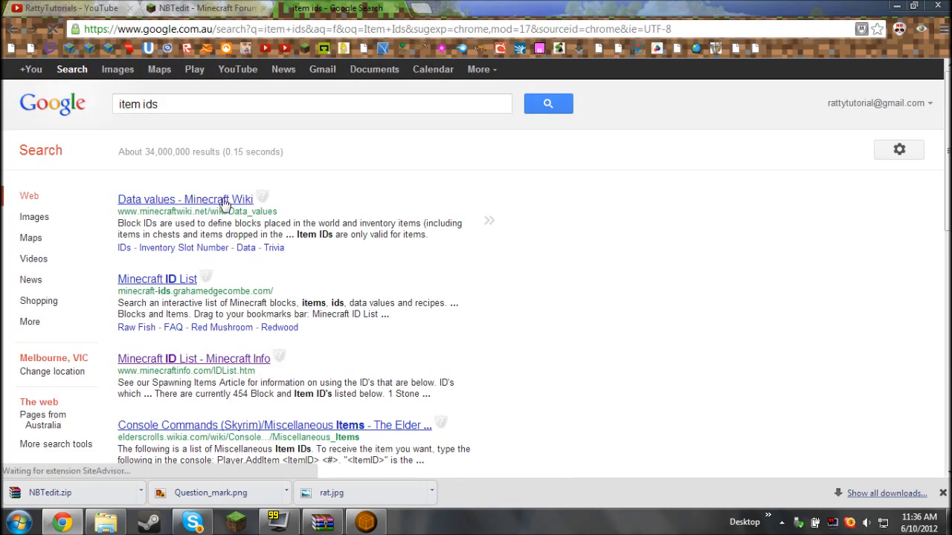
left_click(184, 199)
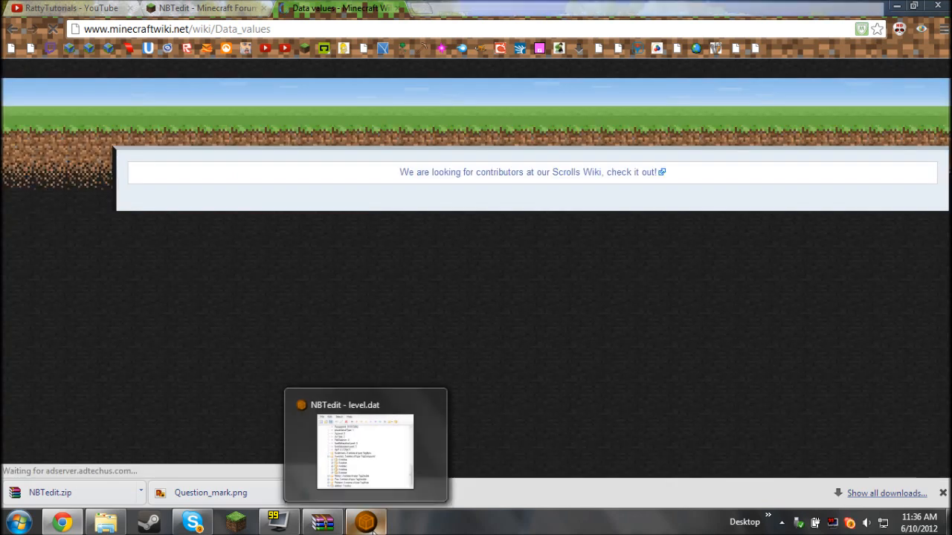
Step: Locate Stone Sword as id 272 in the wiki item table and expand inventory slot 3
left_click(366, 446)
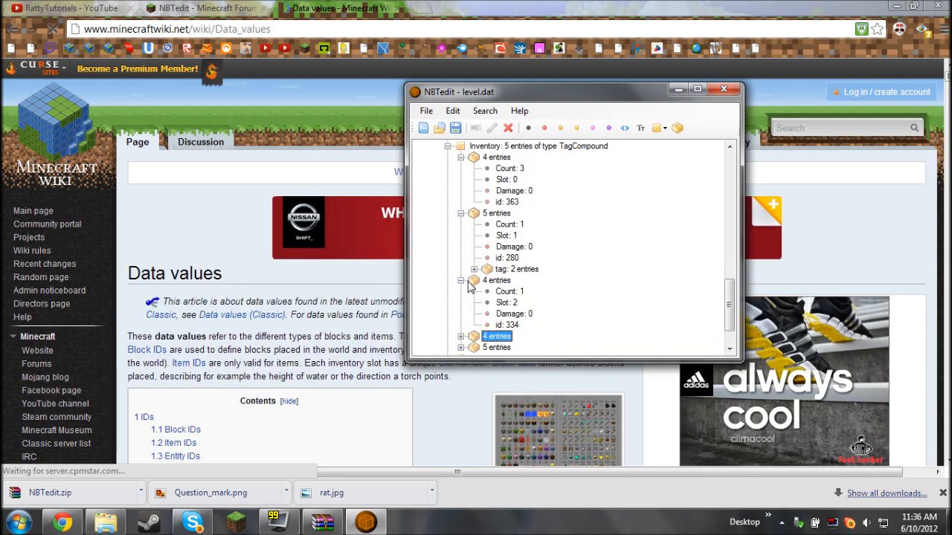
scroll("down", 3)
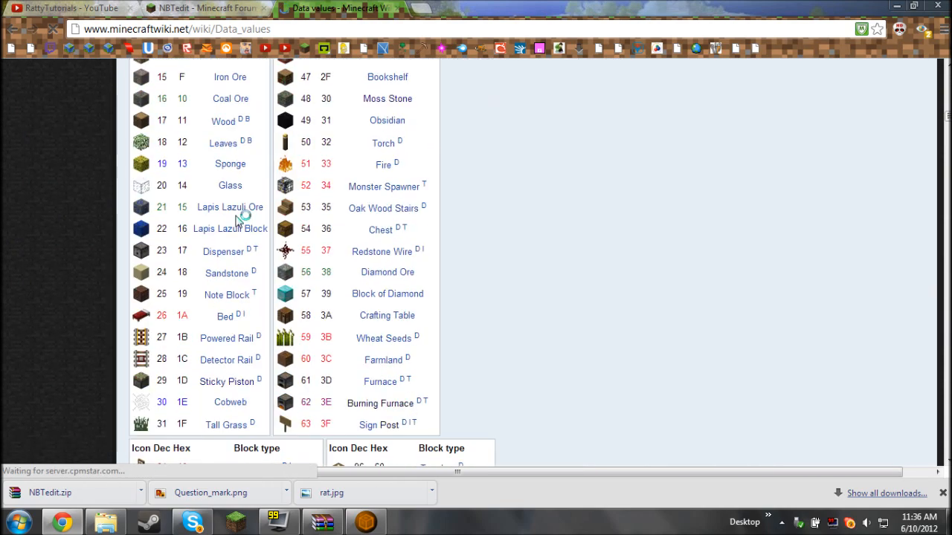
scroll("down", 3)
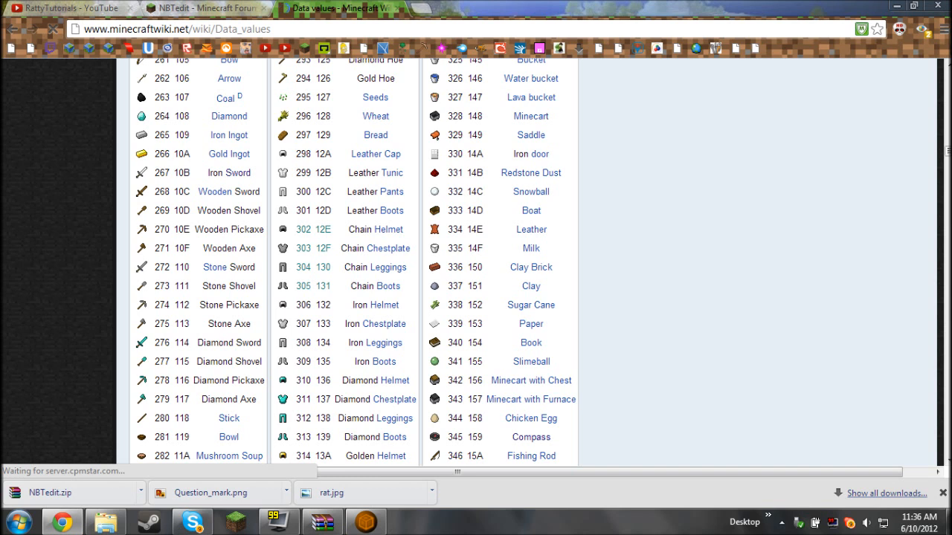
double_click(160, 268)
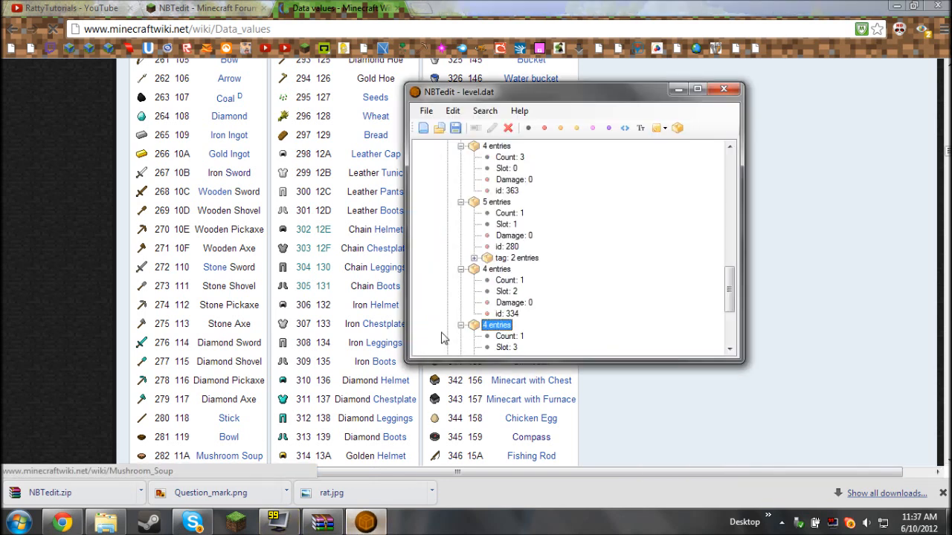
mouse_move(531, 223)
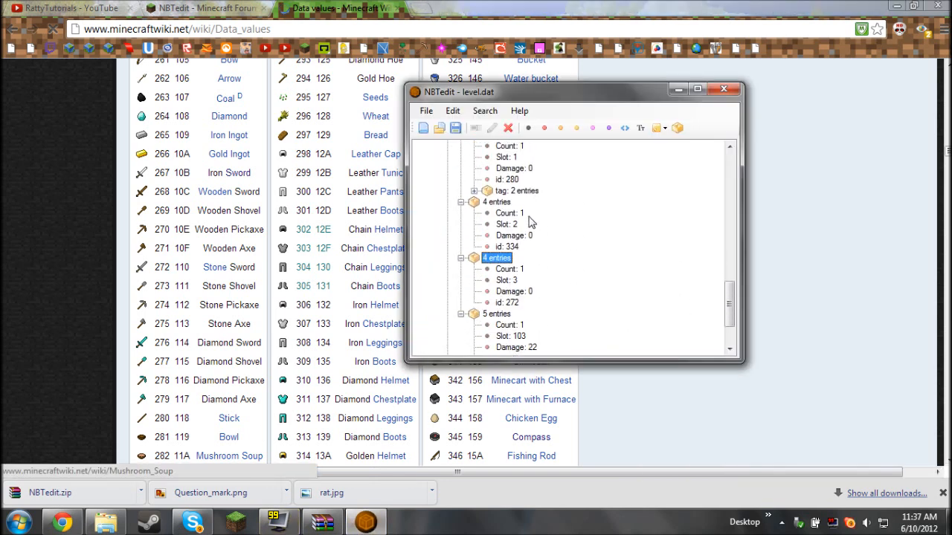
Step: Under item 272's tag, add an ench list of compounds with one compound holding Short id and lvl
left_click(506, 302)
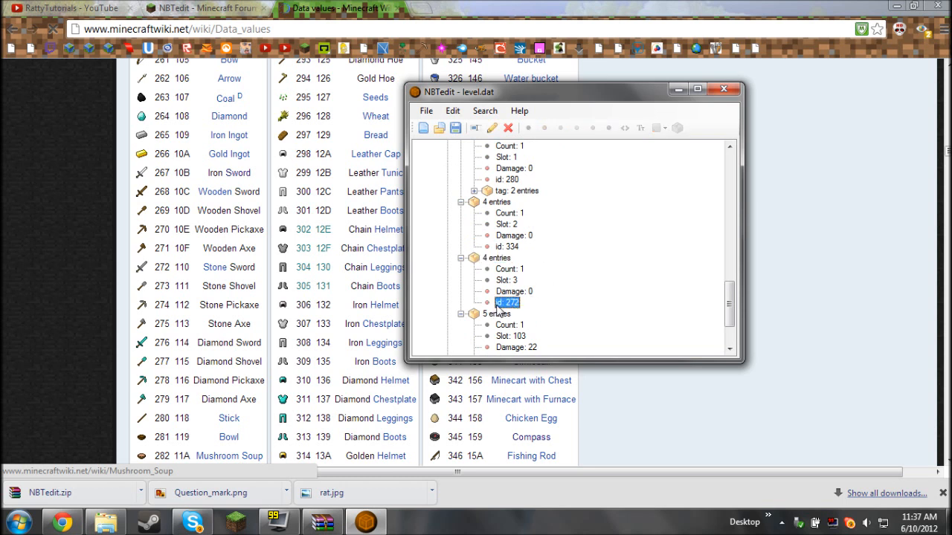
mouse_move(498, 265)
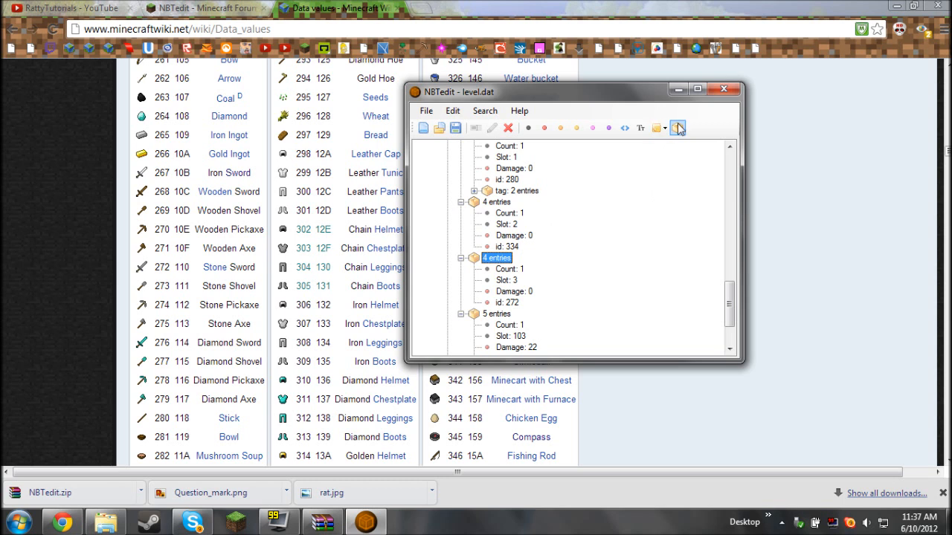
mouse_move(678, 128)
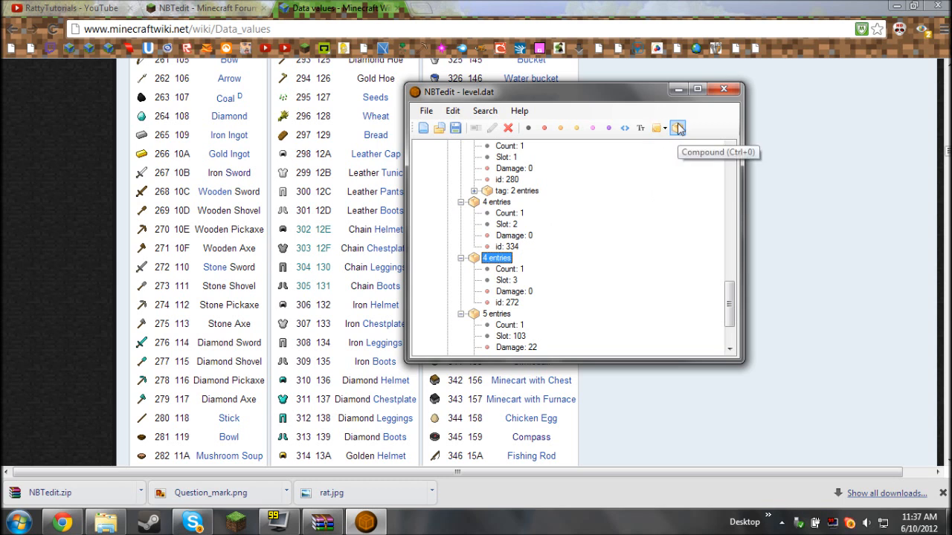
left_click(677, 128)
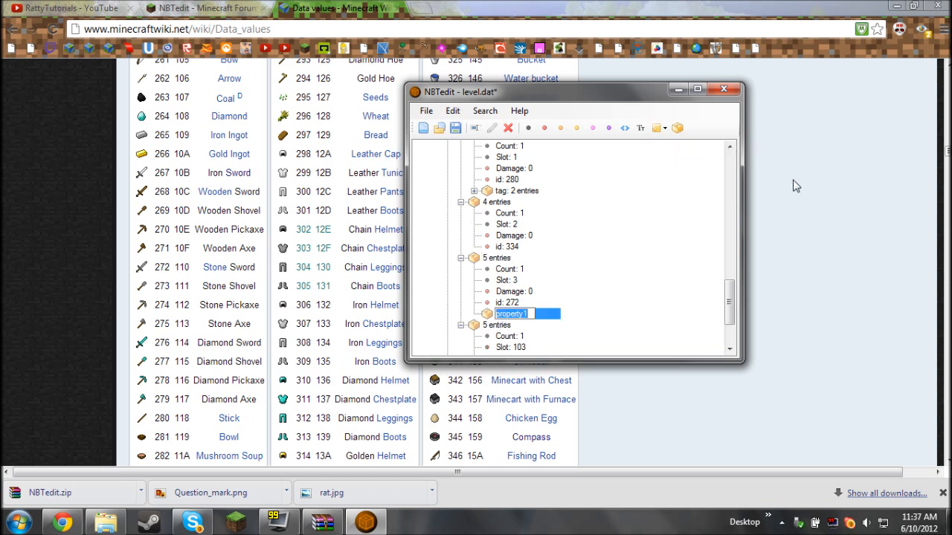
mouse_move(686, 133)
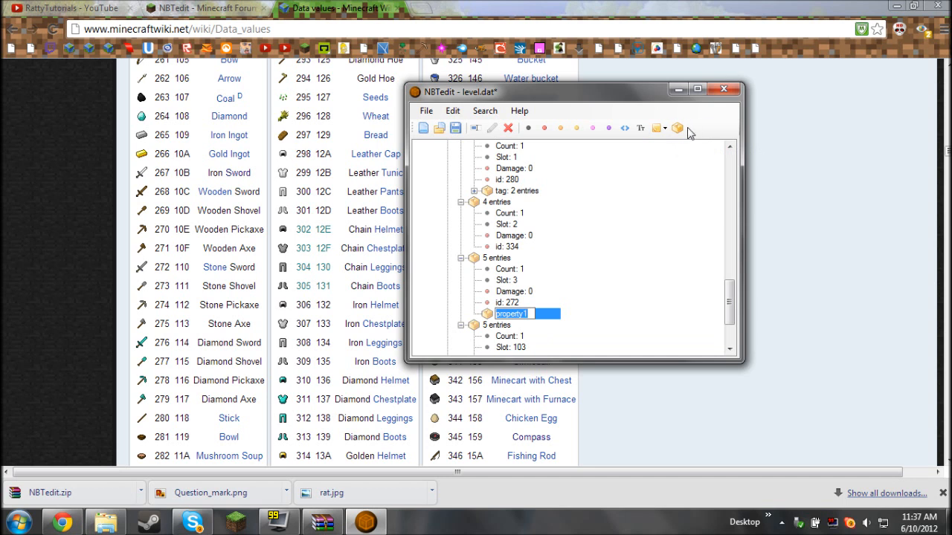
mouse_move(678, 128)
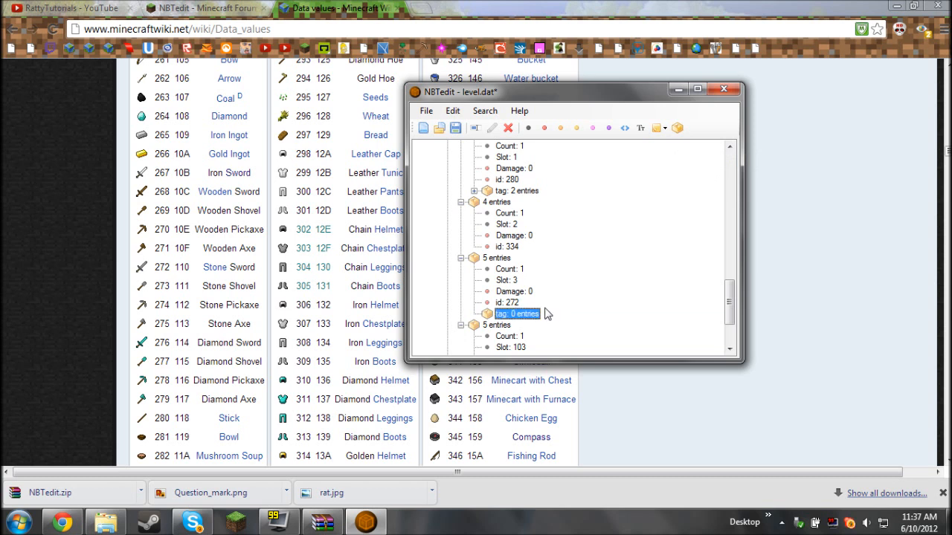
mouse_move(657, 127)
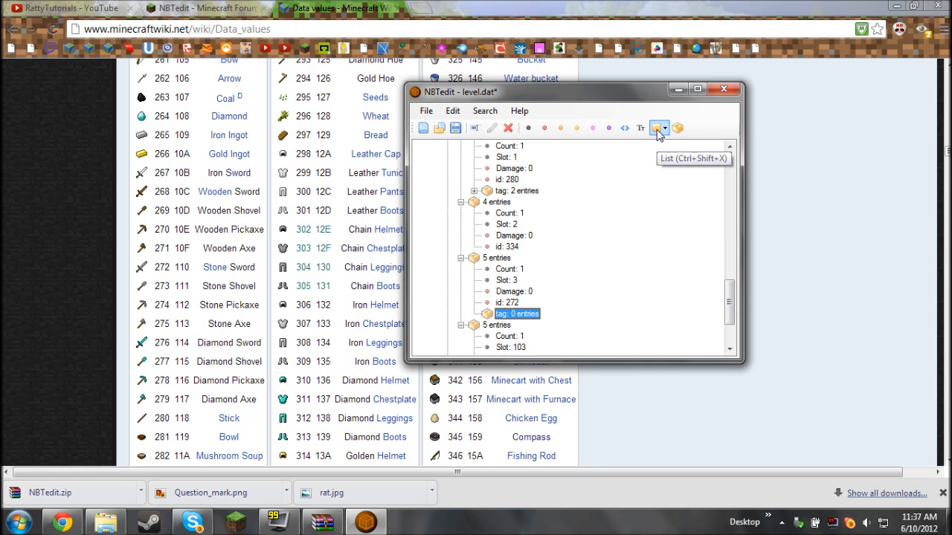
left_click(664, 128)
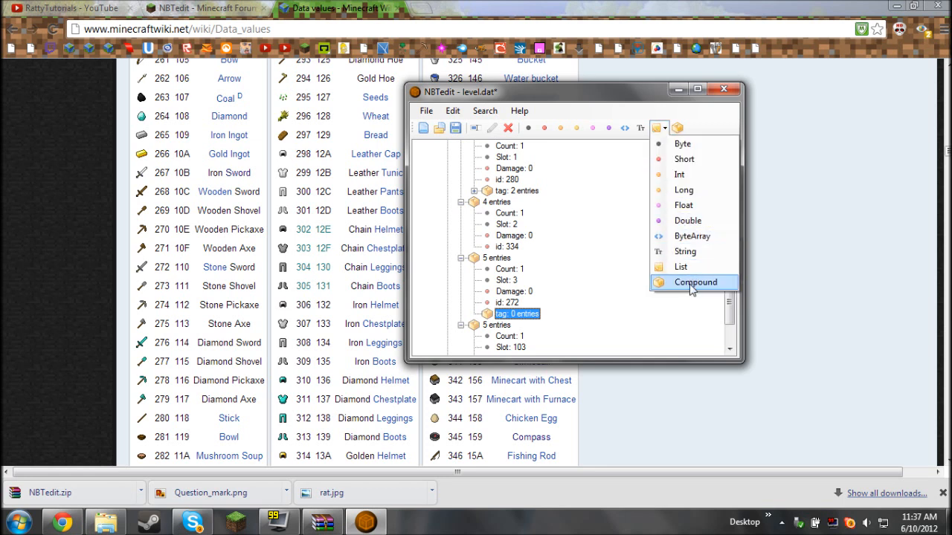
left_click(695, 283)
type("ench")
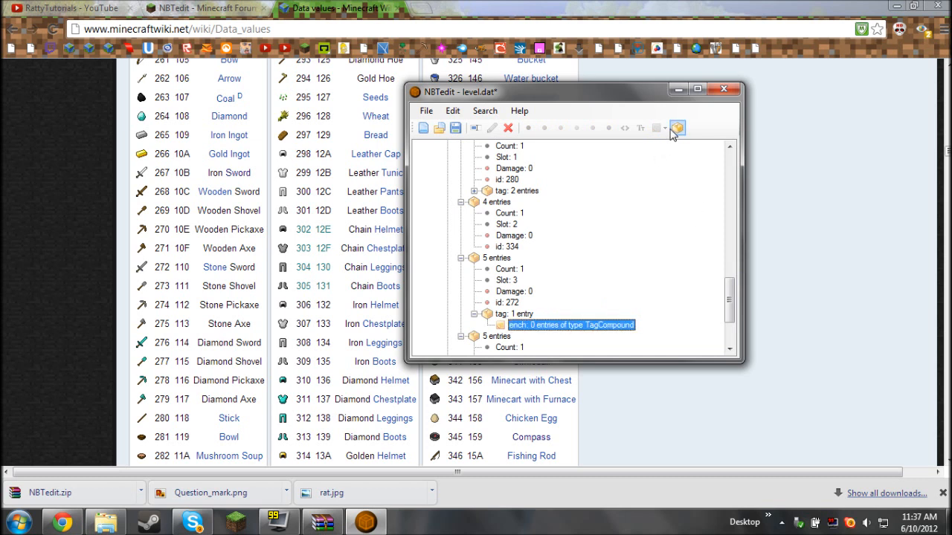
left_click(677, 128)
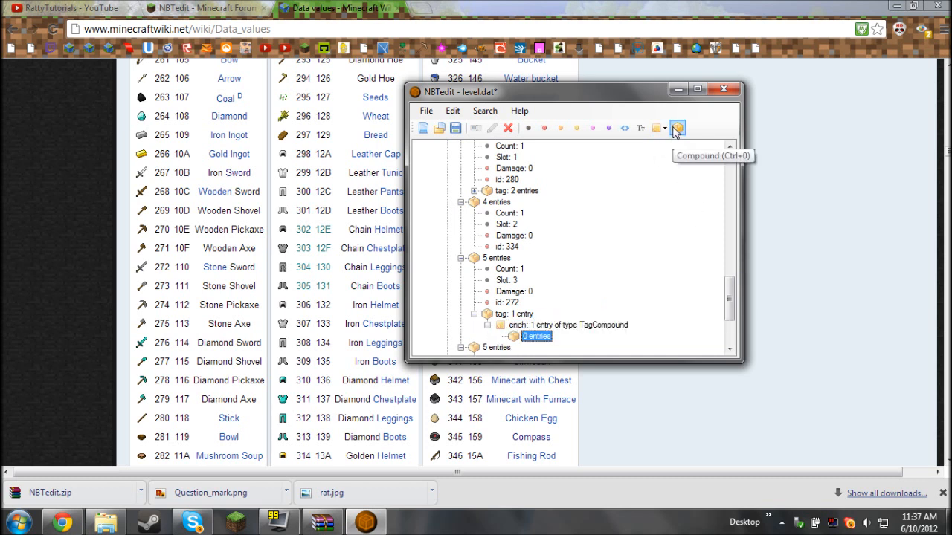
mouse_move(547, 128)
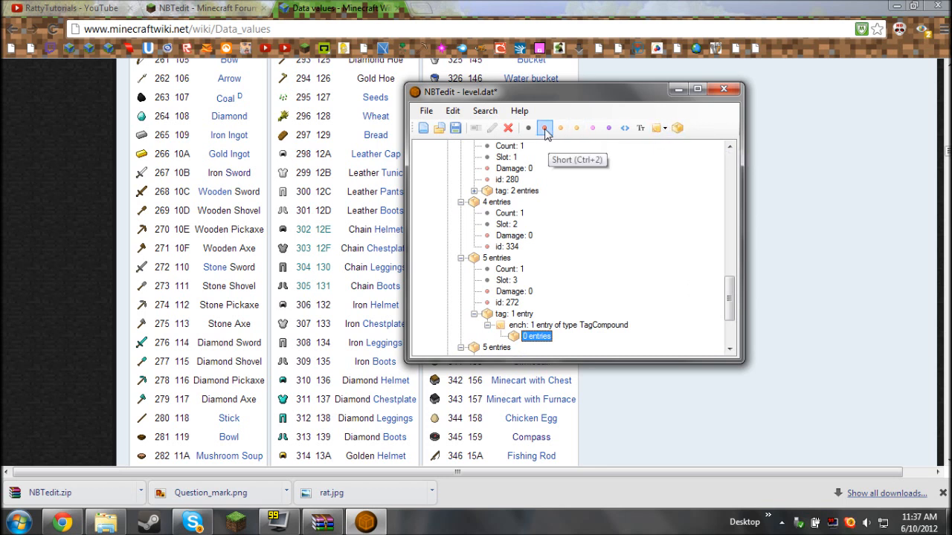
left_click(545, 128)
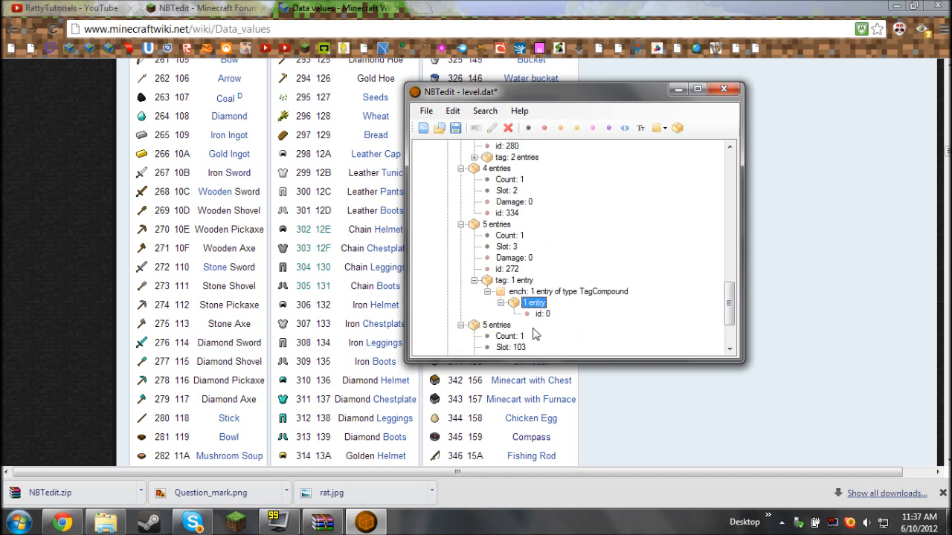
mouse_move(544, 127)
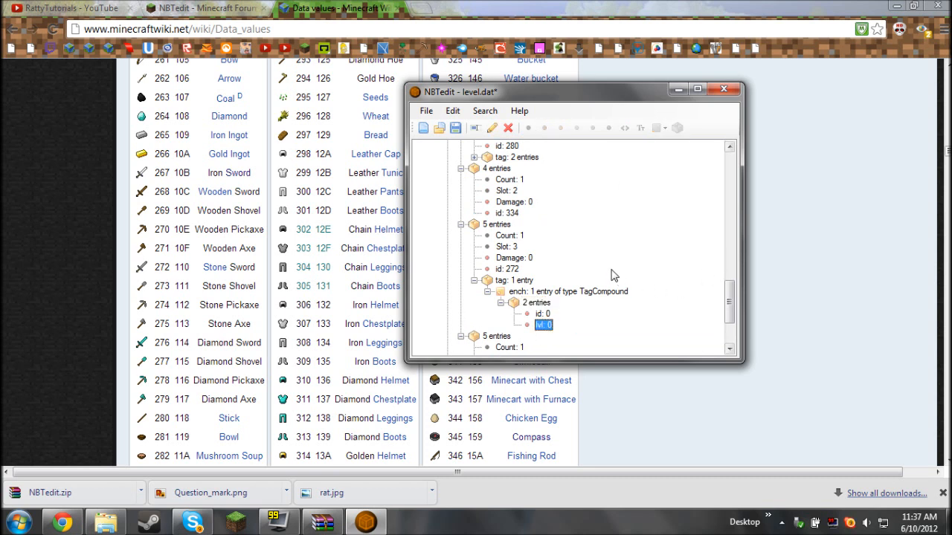
mouse_move(28, 155)
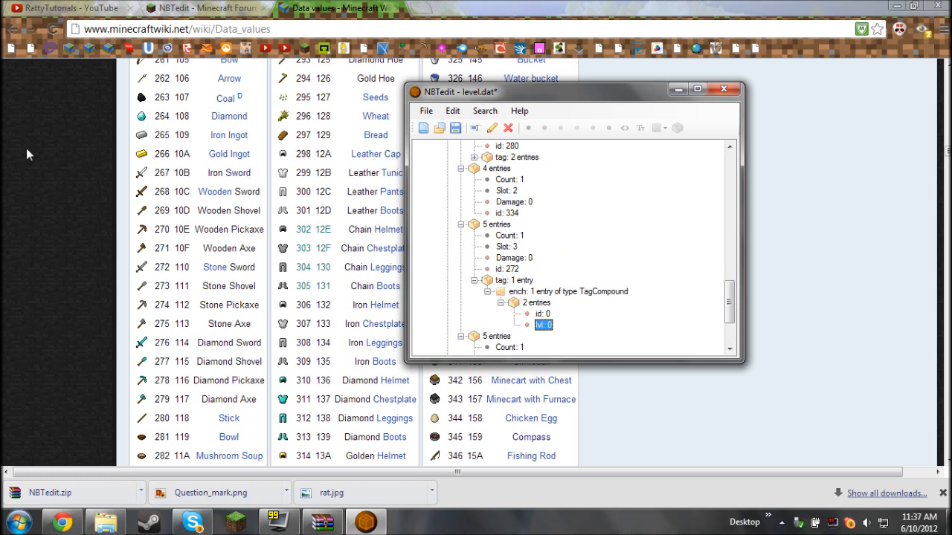
Step: Search 'enchanting minecraft' in Chrome and load the Minecraft Wiki Enchanting article
left_click(721, 89)
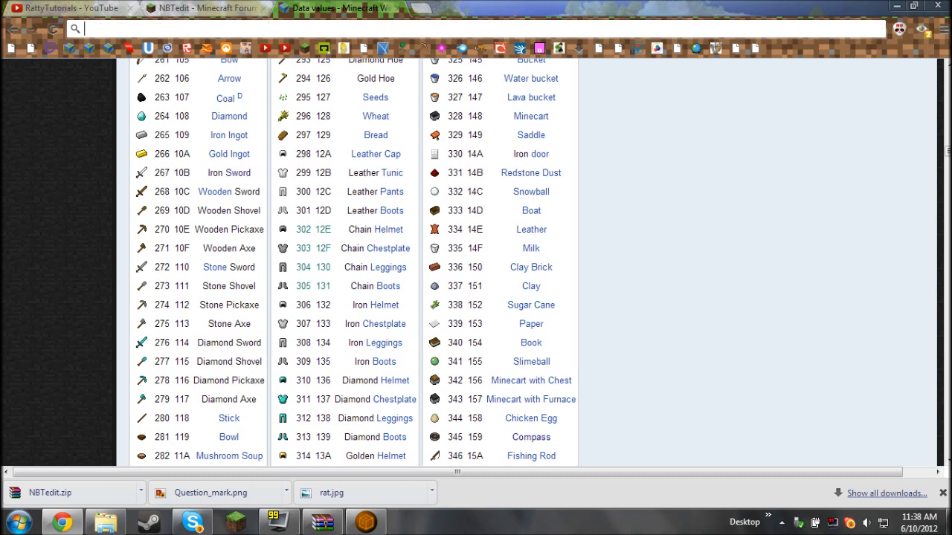
type("enchanting minecr")
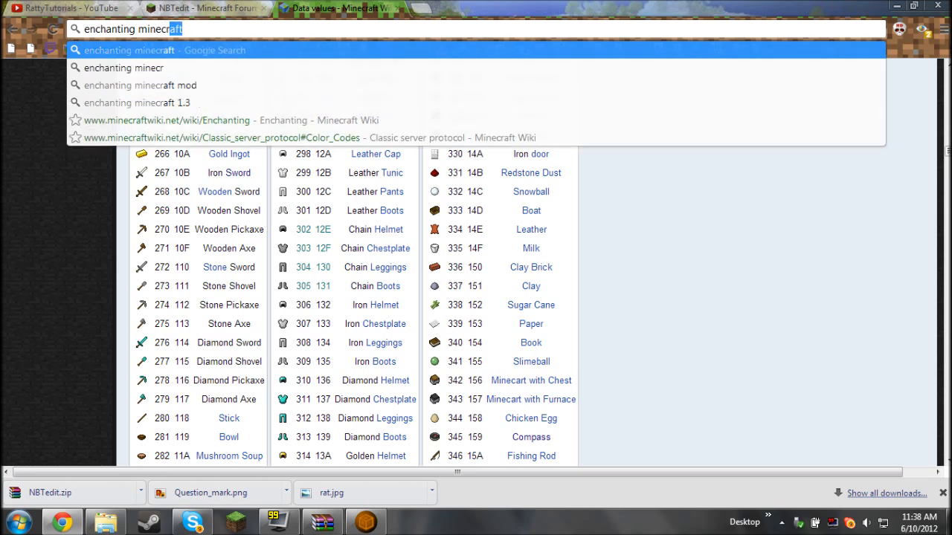
left_click(127, 51)
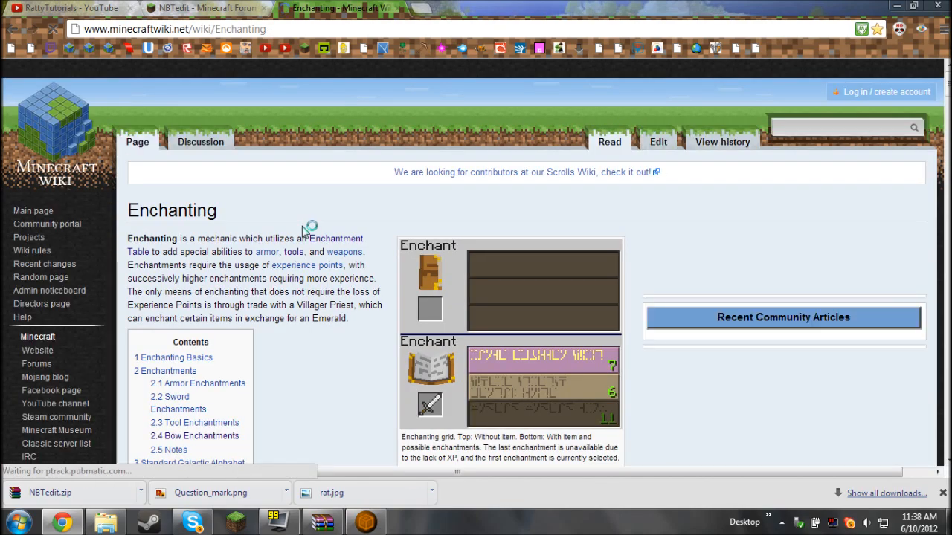
Step: Scroll to the Sword Enchantments table listing Sharpness as ID 16
scroll("down", 3)
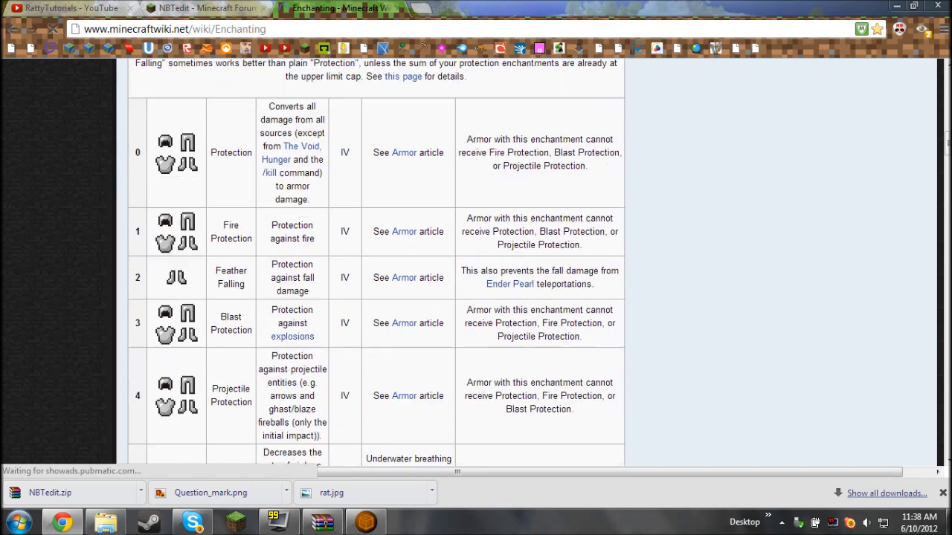
scroll("down", 3)
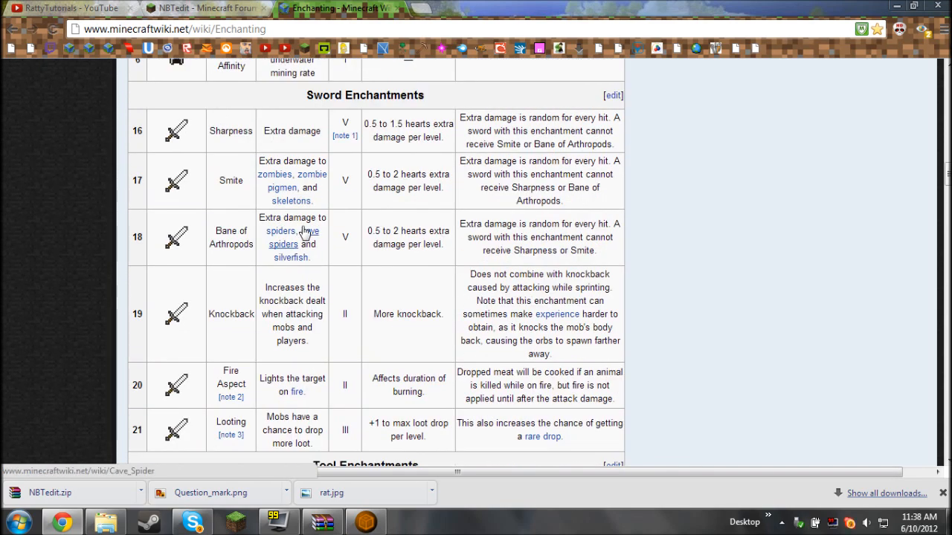
scroll("down", 3)
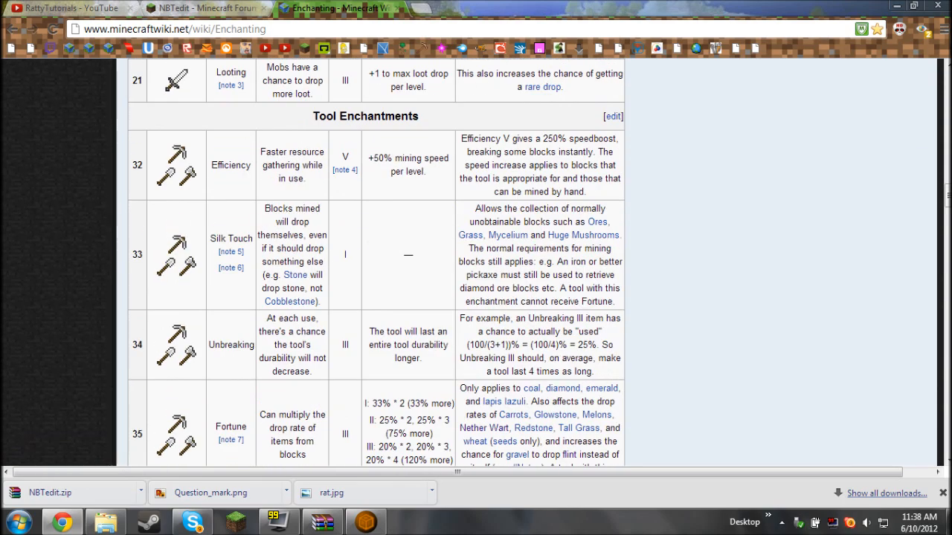
scroll("down", 3)
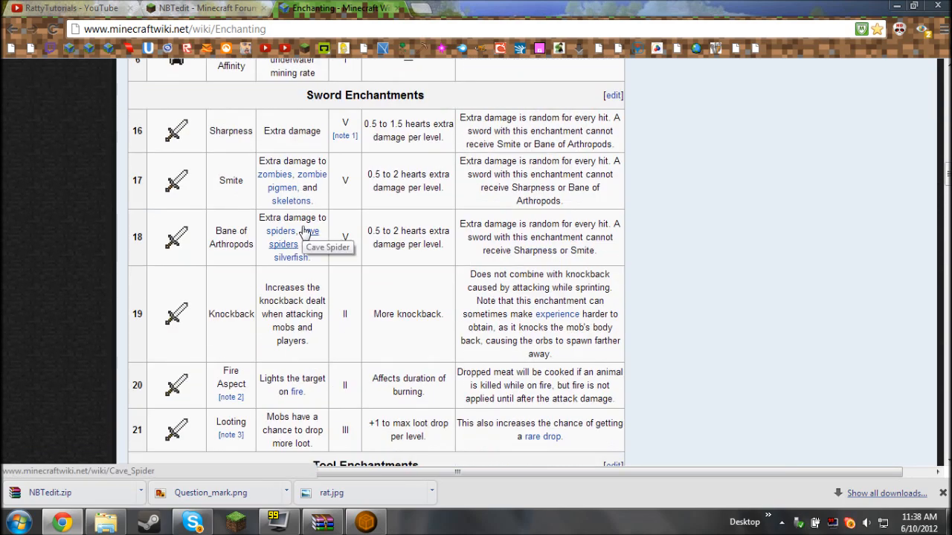
mouse_move(249, 229)
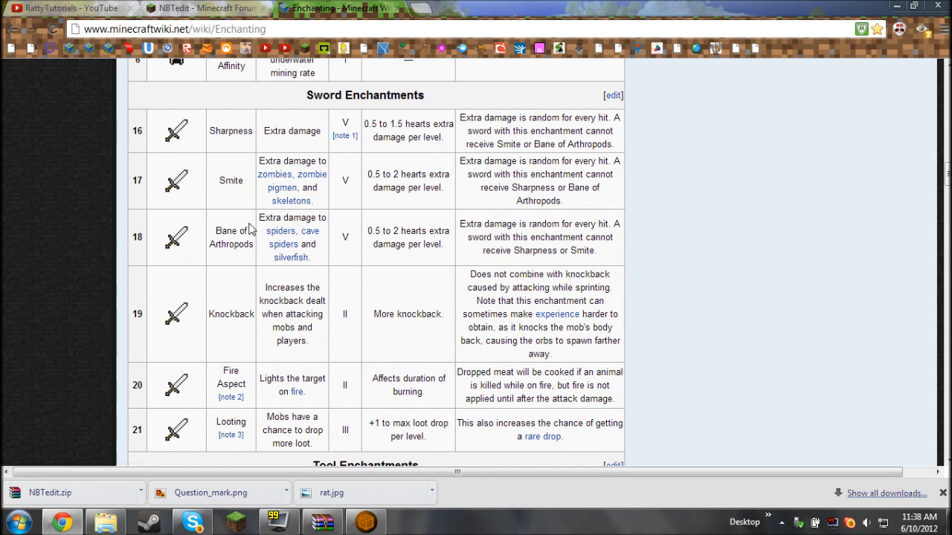
mouse_move(182, 138)
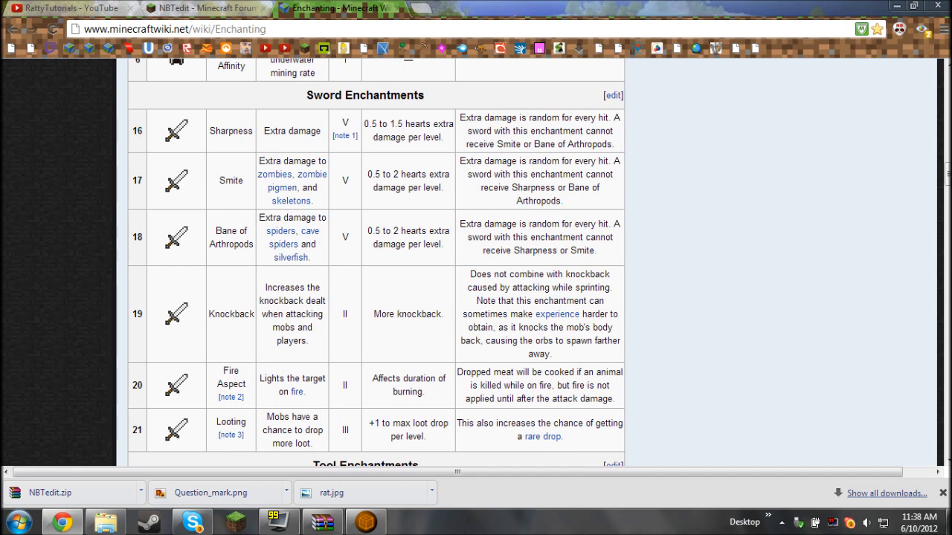
mouse_move(152, 134)
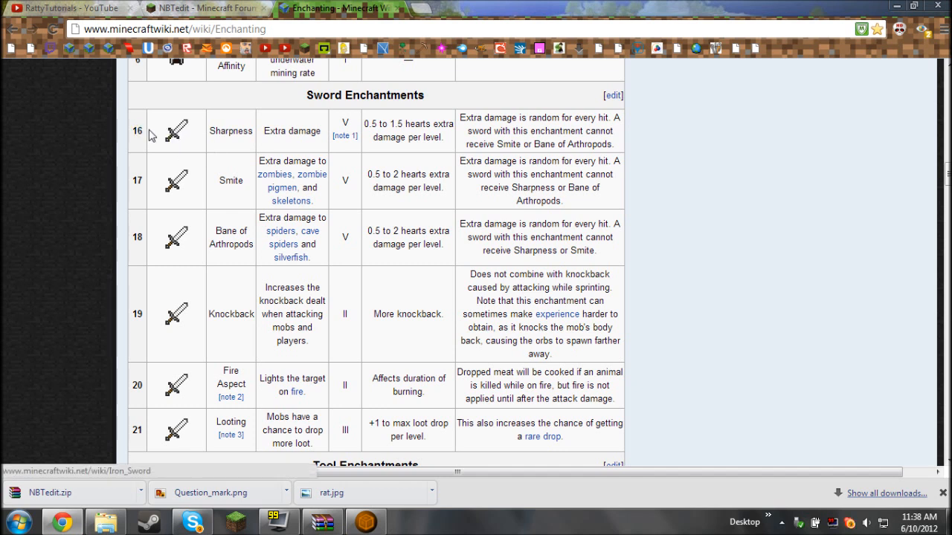
Step: Set the sword enchantment's id to 16 (Sharpness) and enter lvl 100
left_click(368, 522)
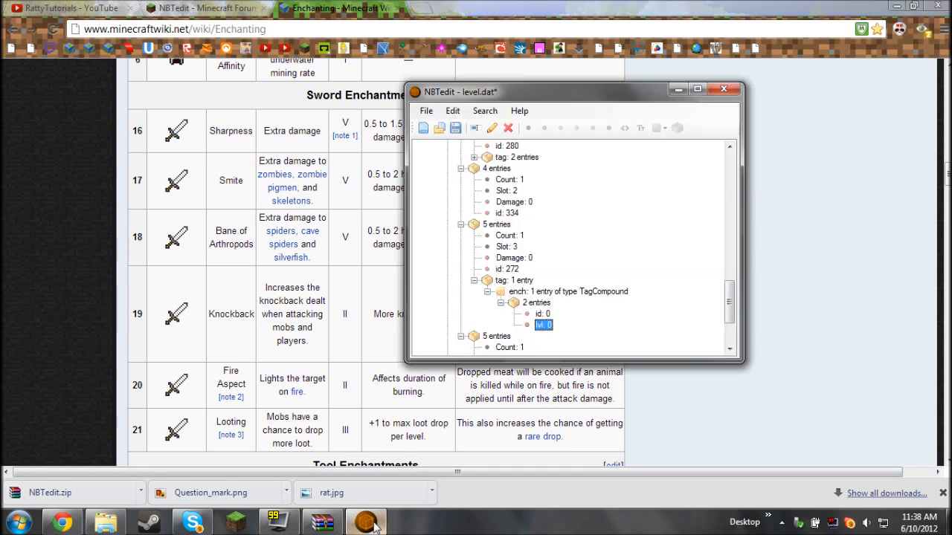
double_click(543, 324)
type("16")
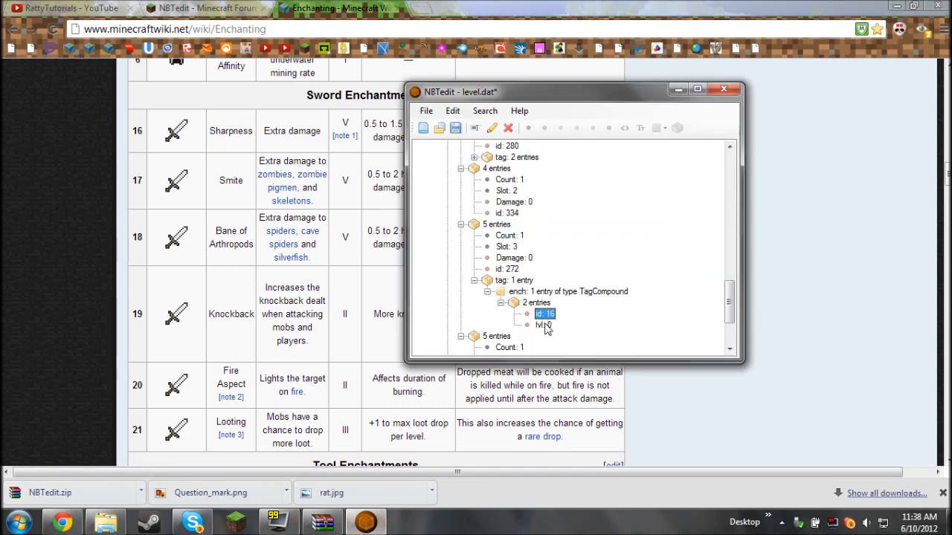
double_click(544, 312)
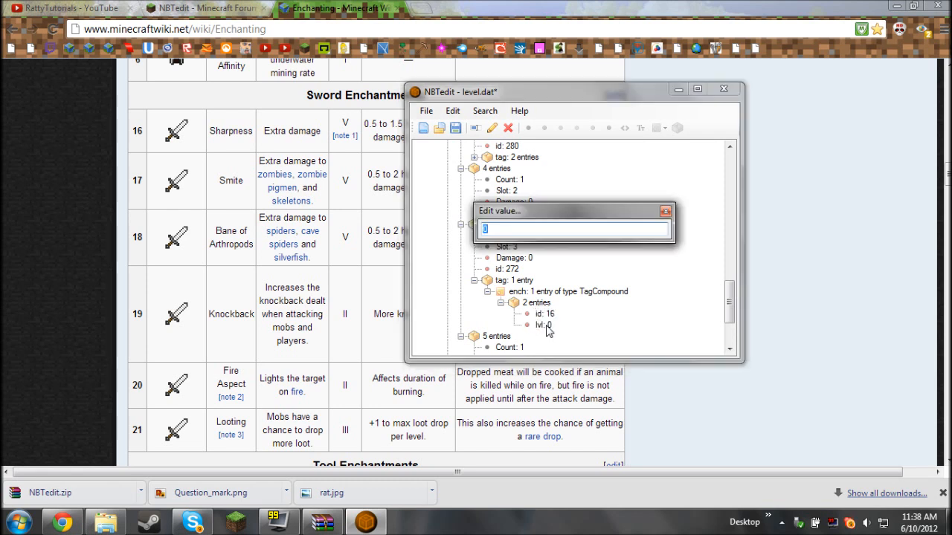
type("10")
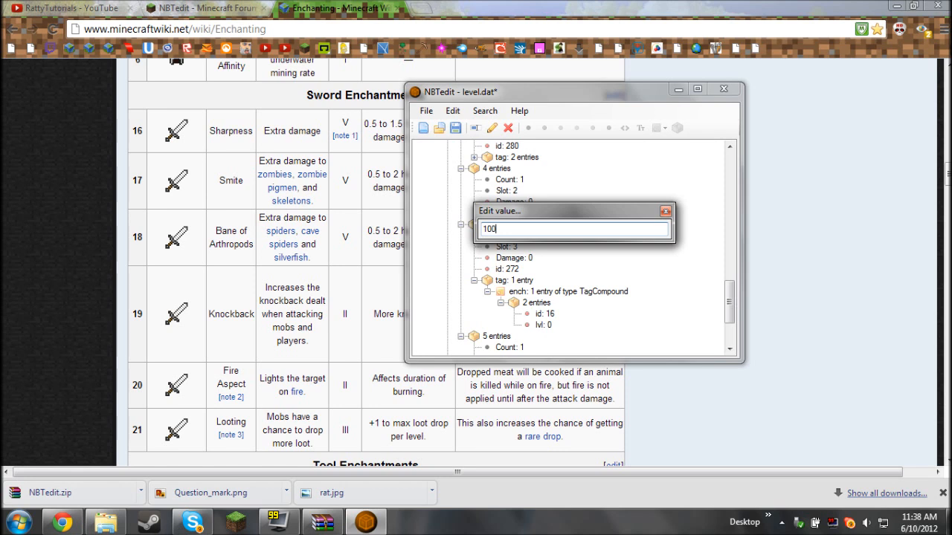
type("0")
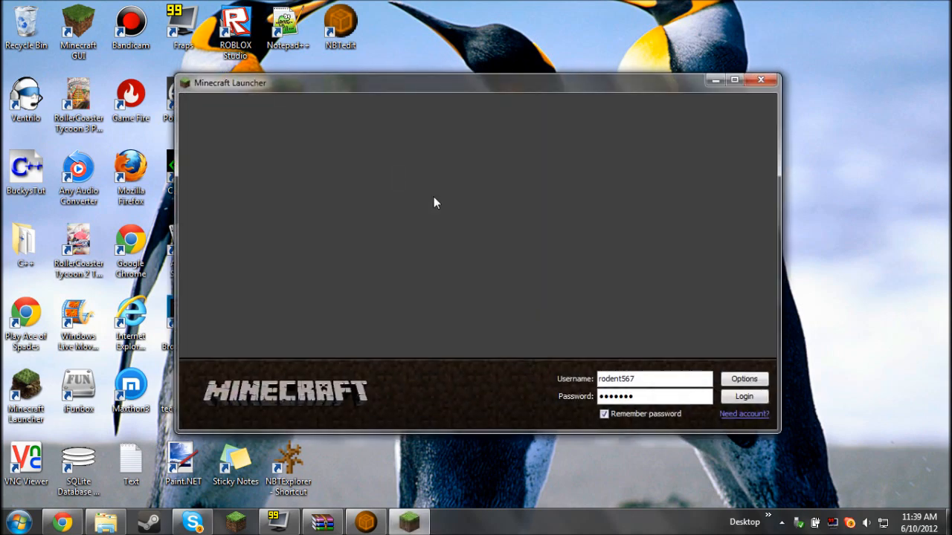
Step: Launch Minecraft skipping the update, enter the first world, then escape to the title screen
left_click(744, 396)
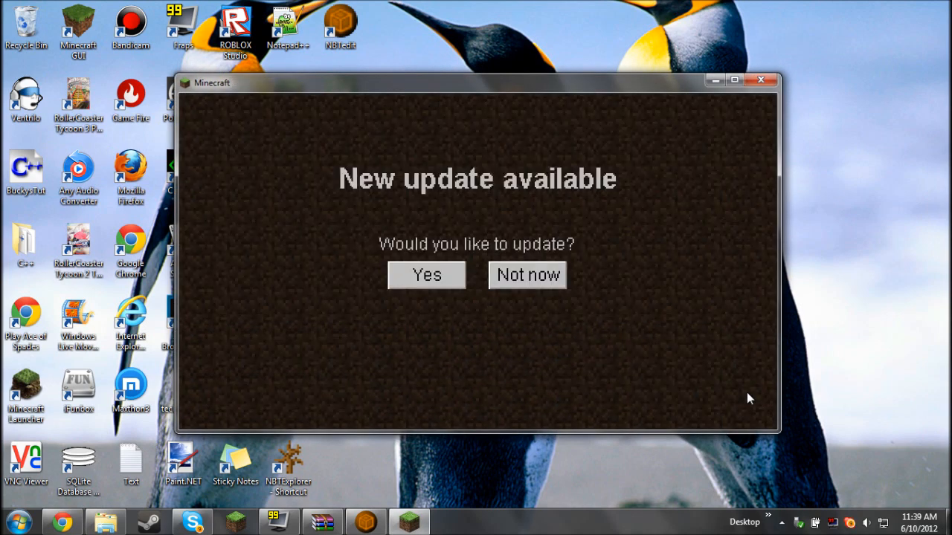
left_click(425, 275)
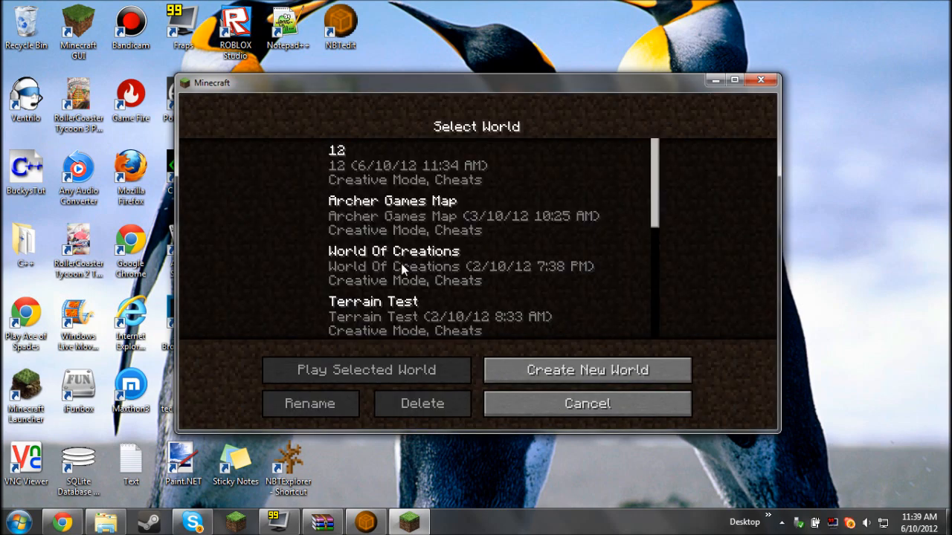
left_click(366, 370)
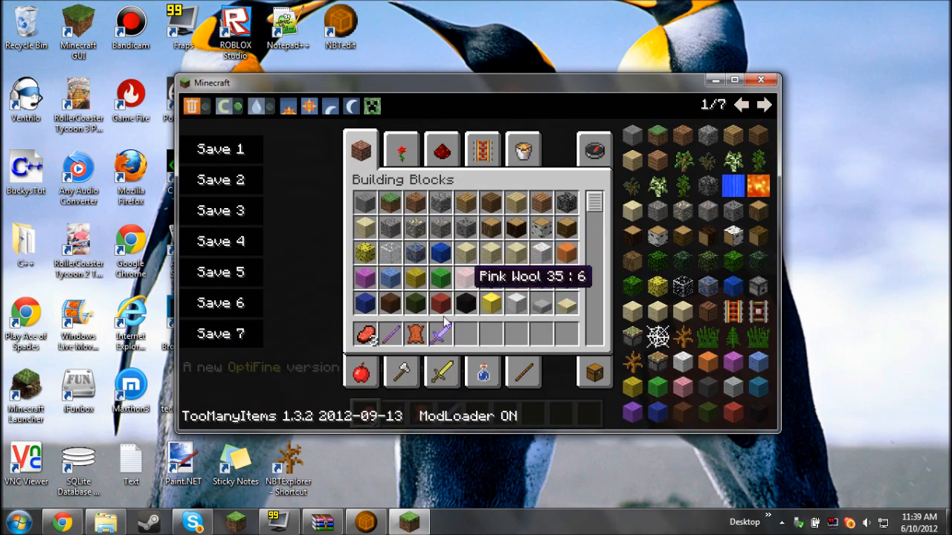
mouse_move(450, 336)
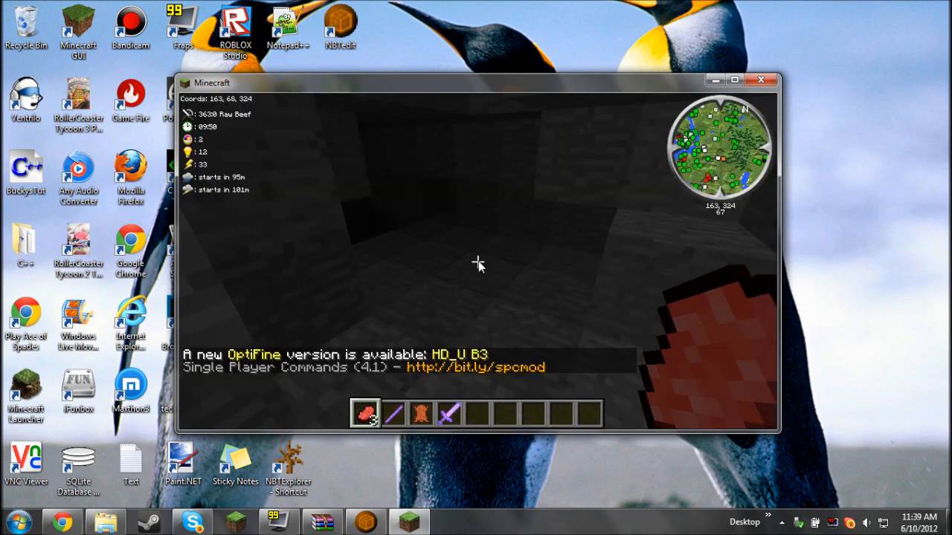
key("Escape")
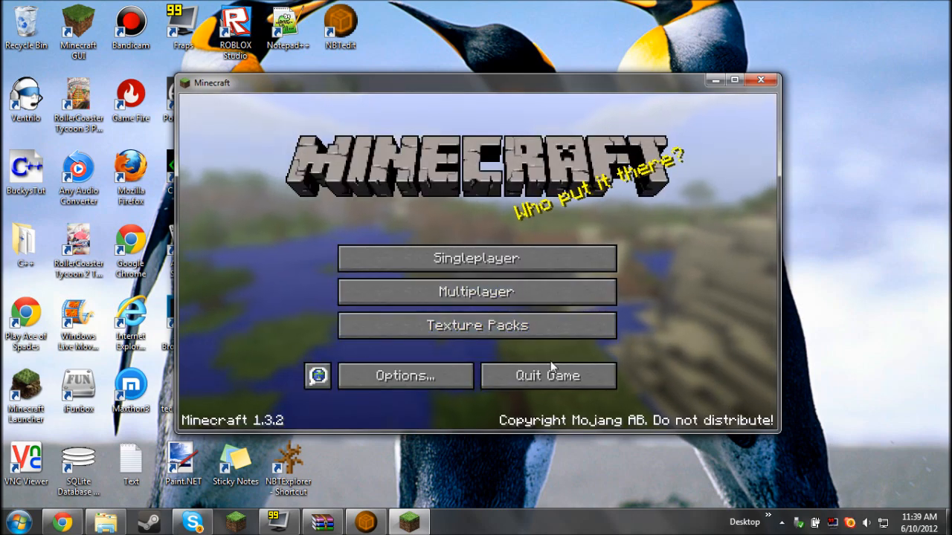
mouse_move(485, 88)
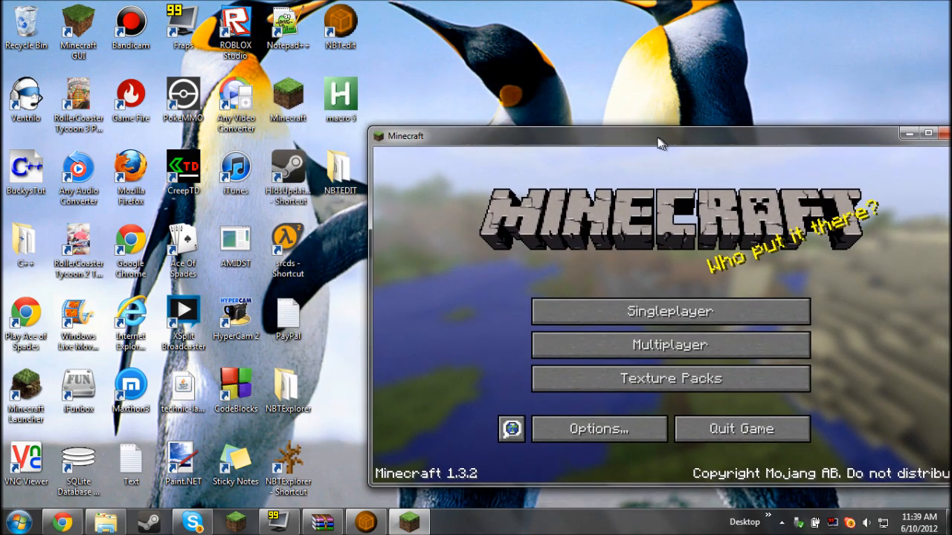
Step: Reposition the Minecraft window on the desktop and quit the game
left_click_drag(661, 137, 595, 110)
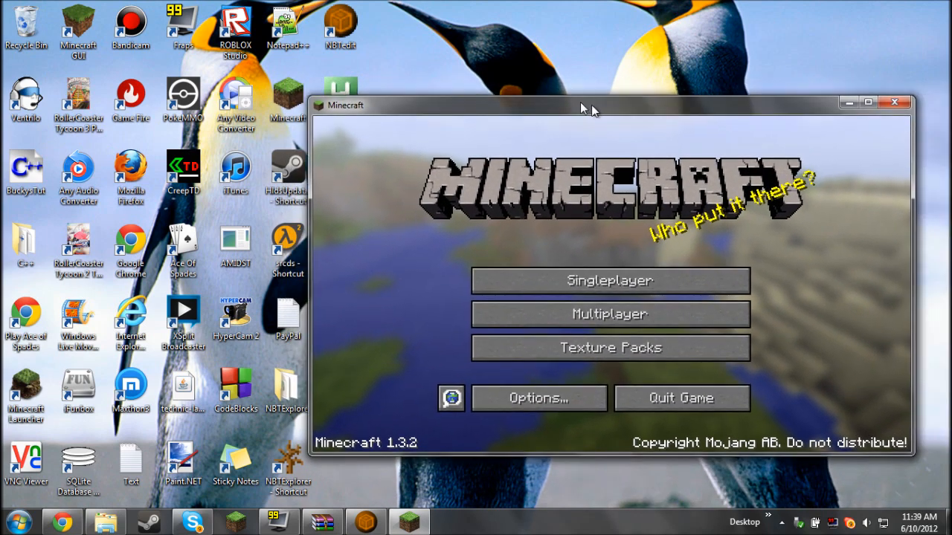
left_click_drag(588, 104, 464, 85)
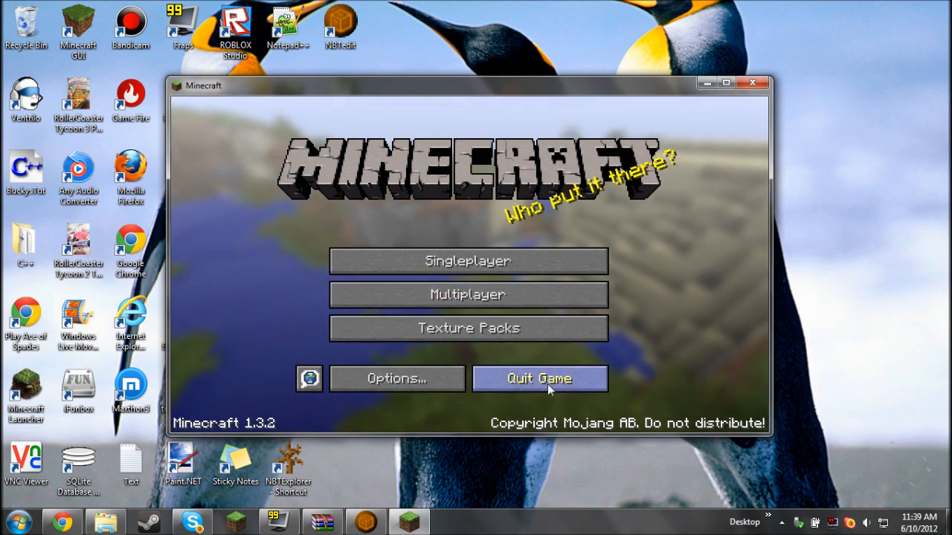
left_click(540, 379)
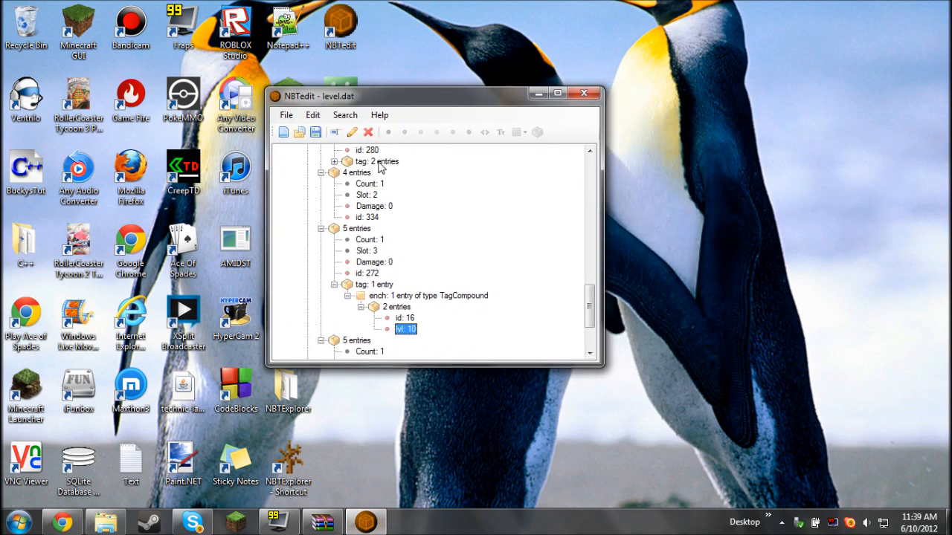
mouse_move(369, 247)
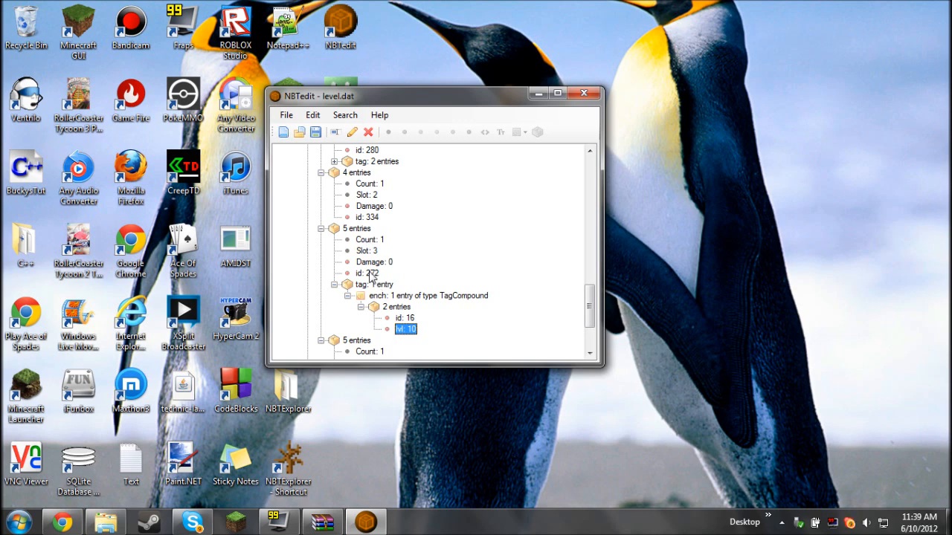
mouse_move(369, 280)
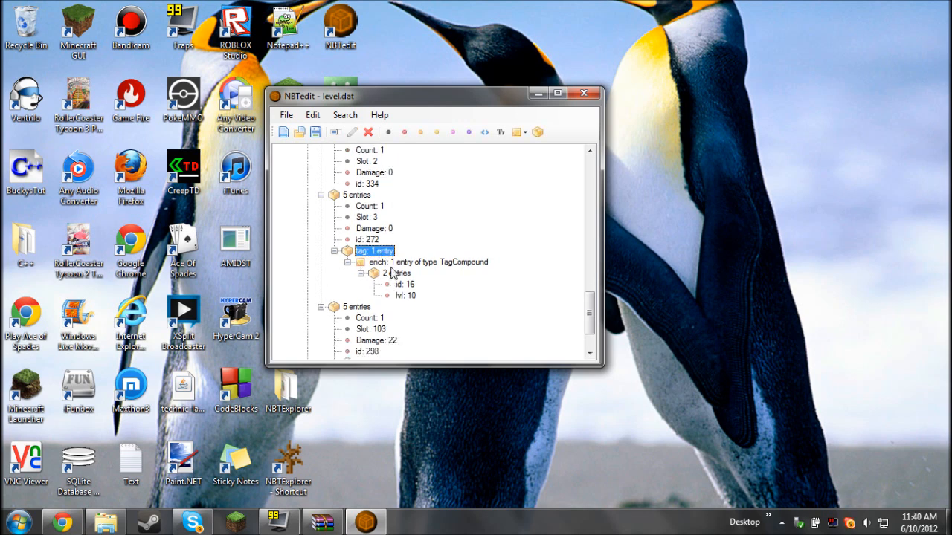
Step: Add a compound named display inside the sword's tag and start a String entry in it
left_click(357, 195)
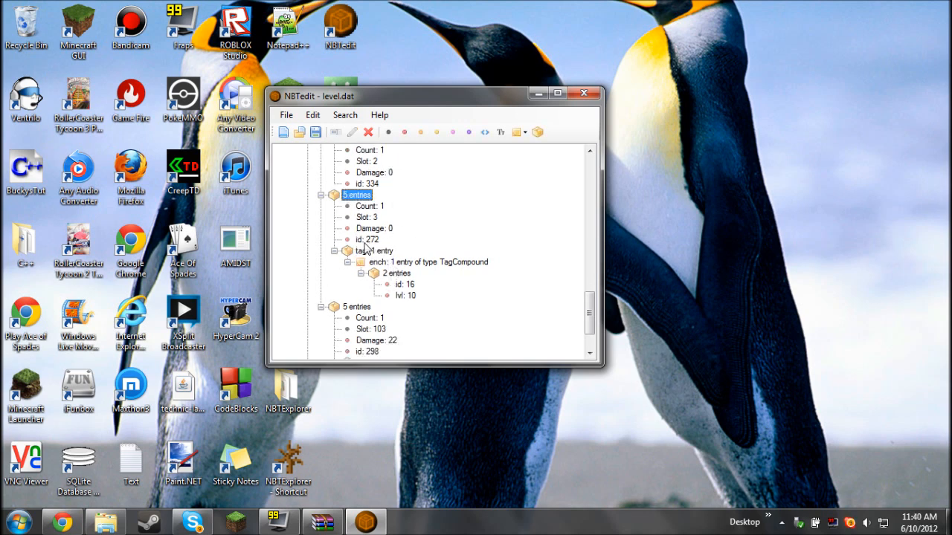
left_click(375, 249)
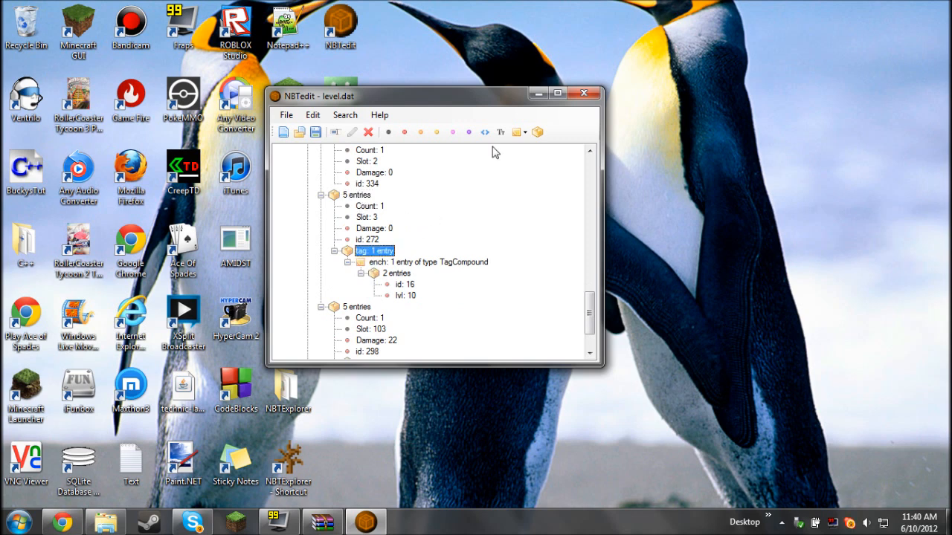
left_click(537, 131)
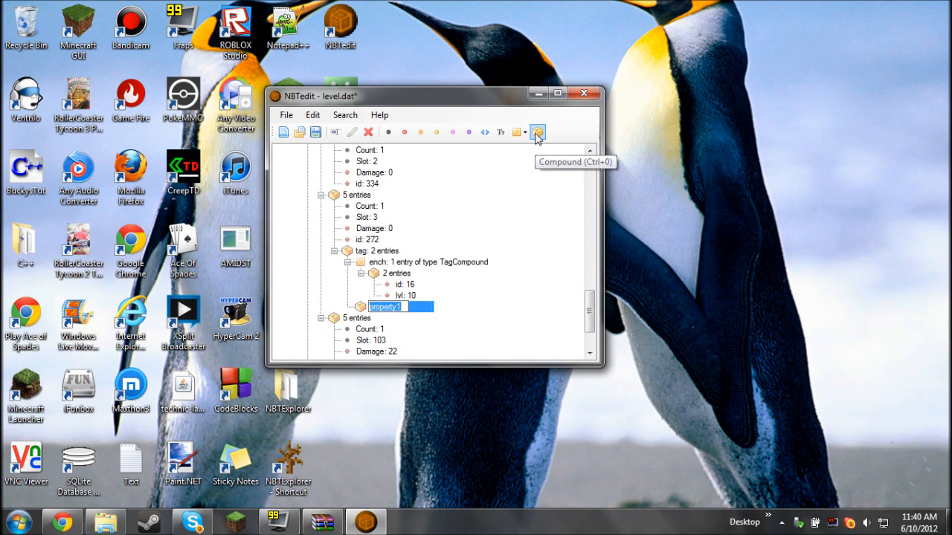
type("display: 0 entries")
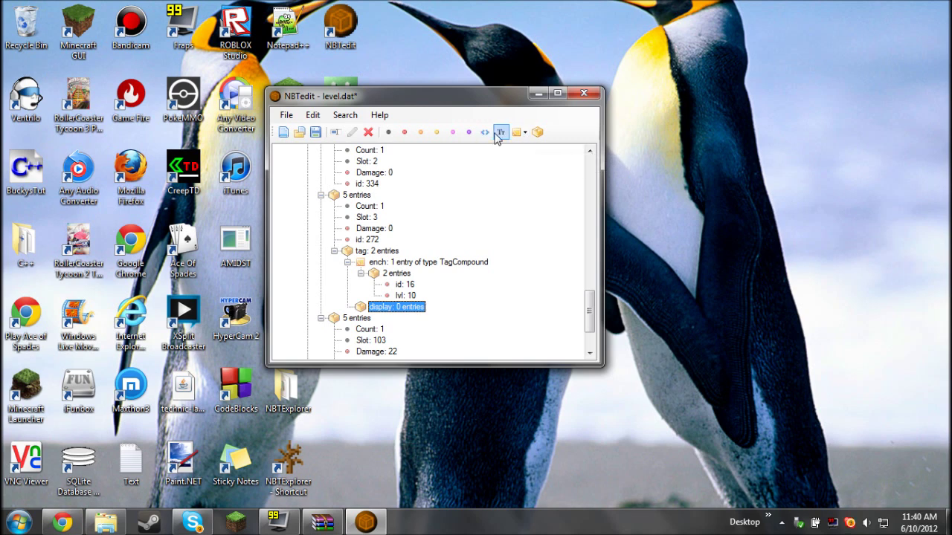
mouse_move(500, 138)
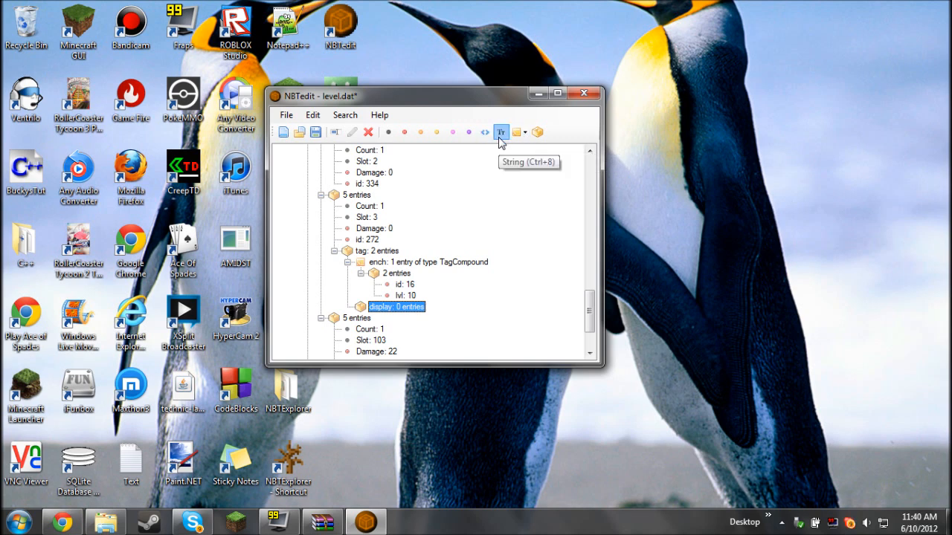
left_click(499, 131)
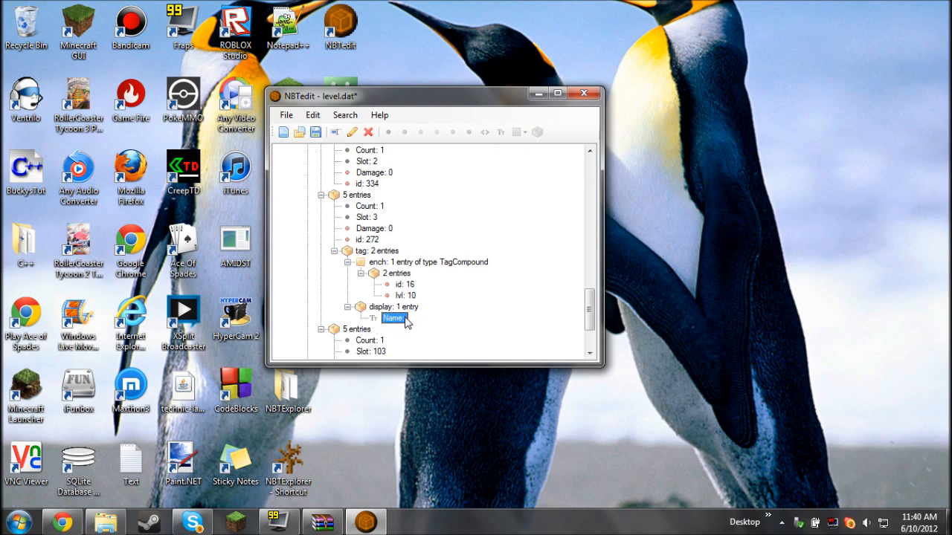
Step: Set the display Name value to Ratty's Sword
double_click(393, 318)
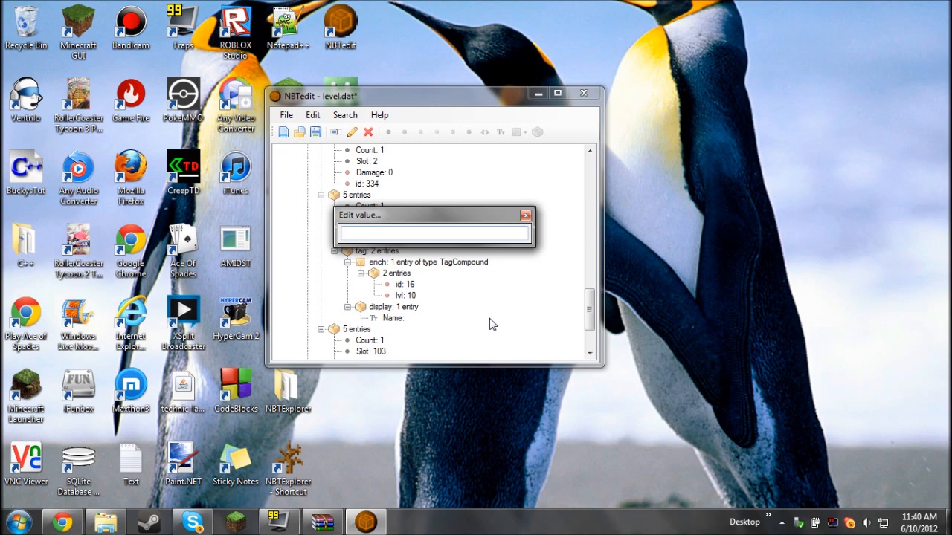
type("Ratty")
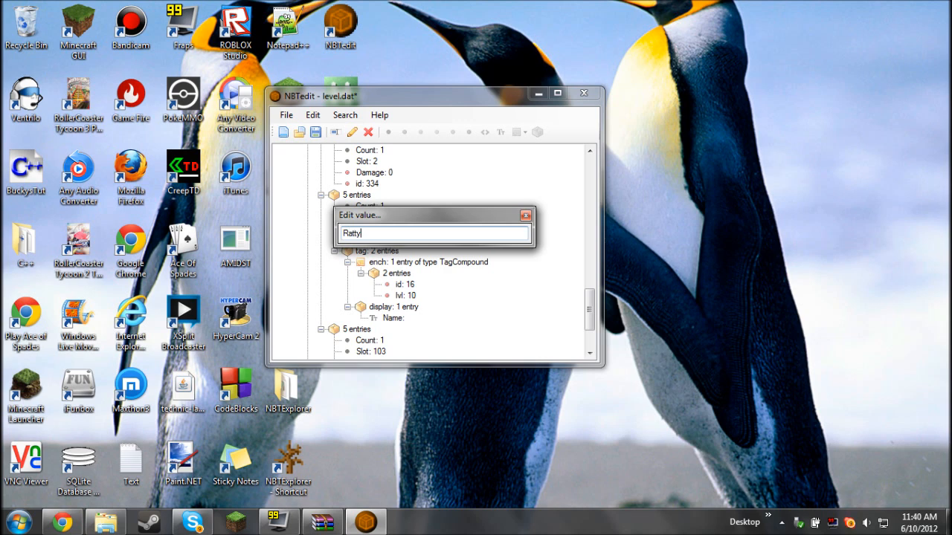
type("'s Sword")
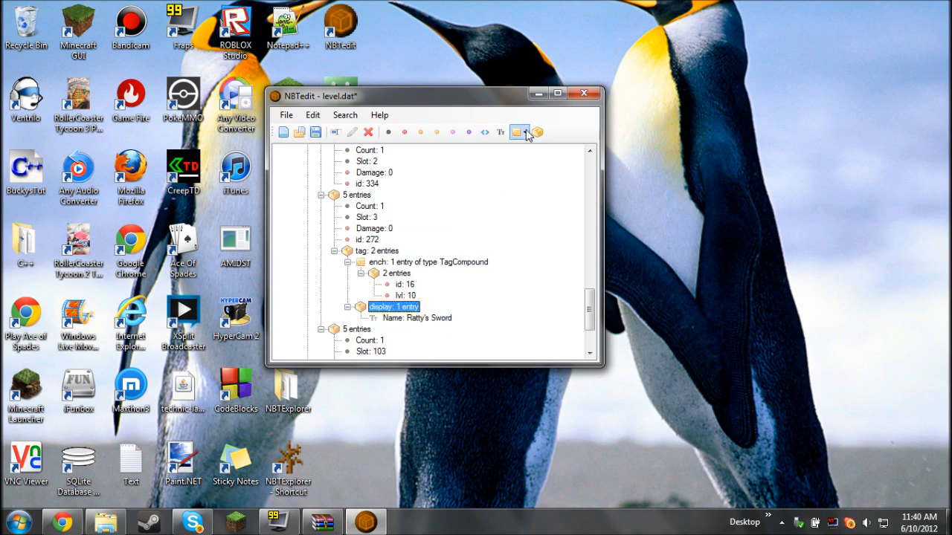
left_click(519, 131)
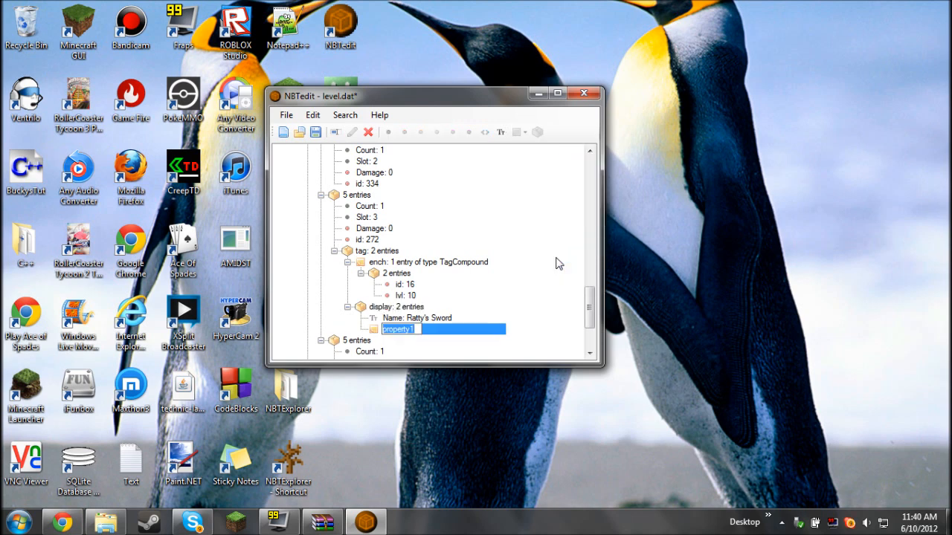
Step: Add a Lore list under display with lines 'Hi' and 'Subscri...'
type("Lor")
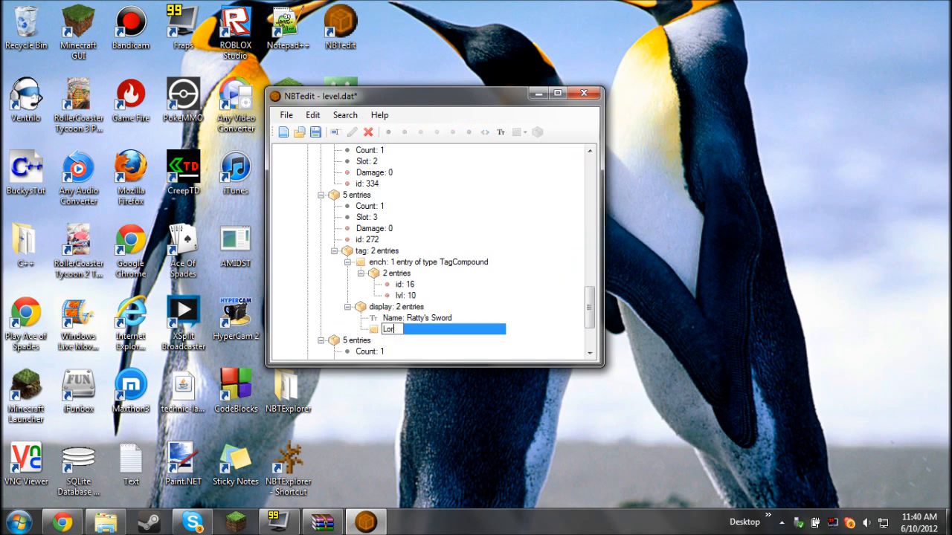
type("e: 0 entries of type TagString")
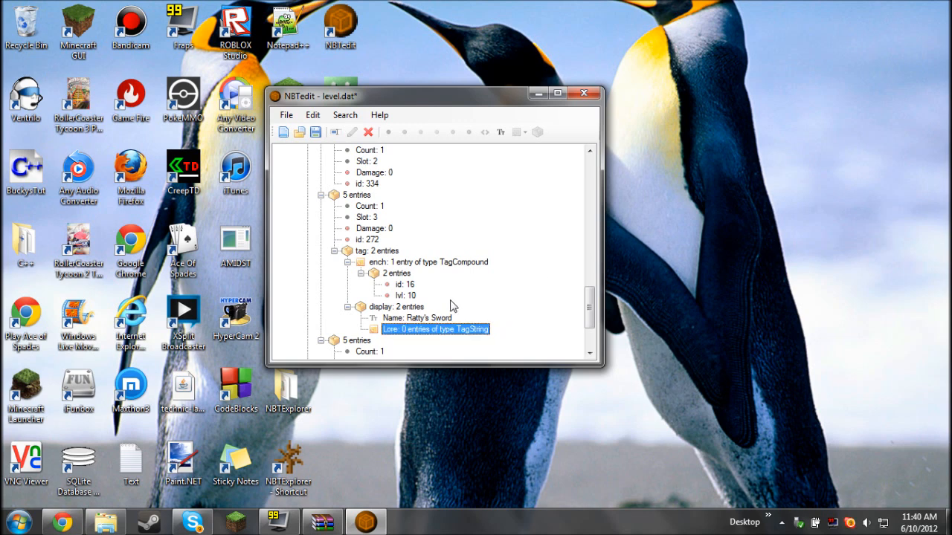
mouse_move(499, 131)
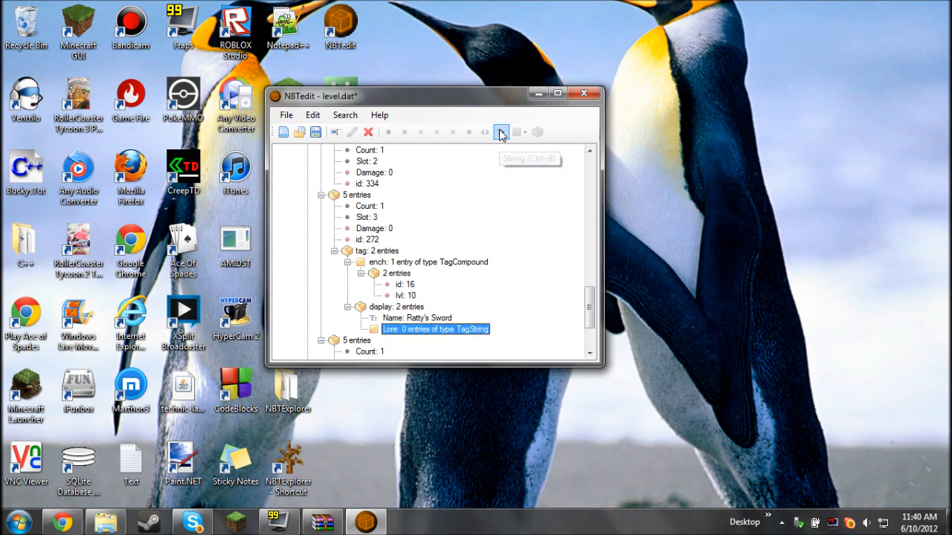
left_click(500, 130)
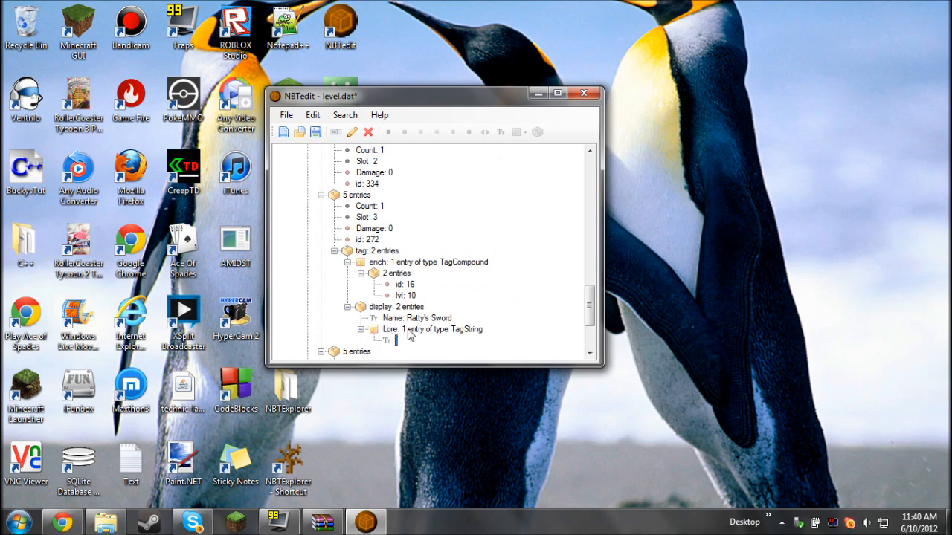
mouse_move(497, 143)
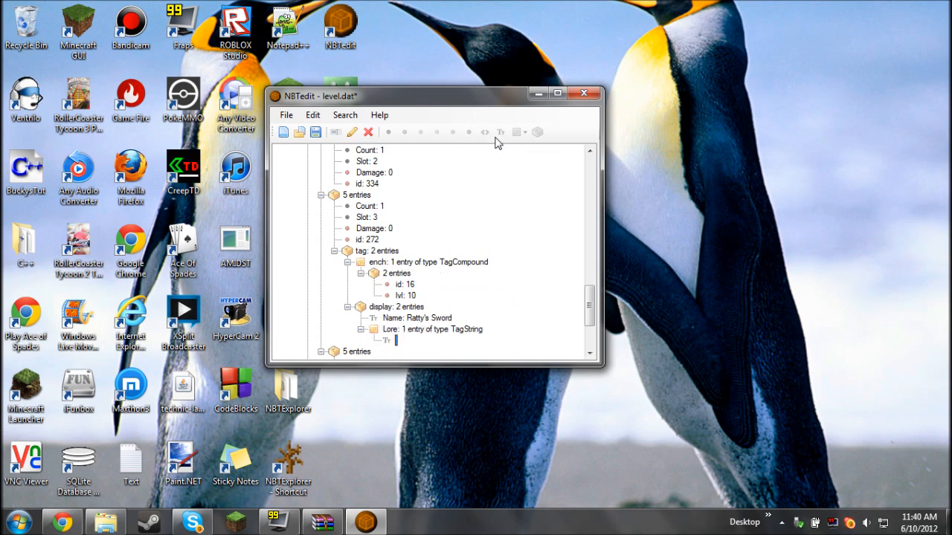
left_click(432, 330)
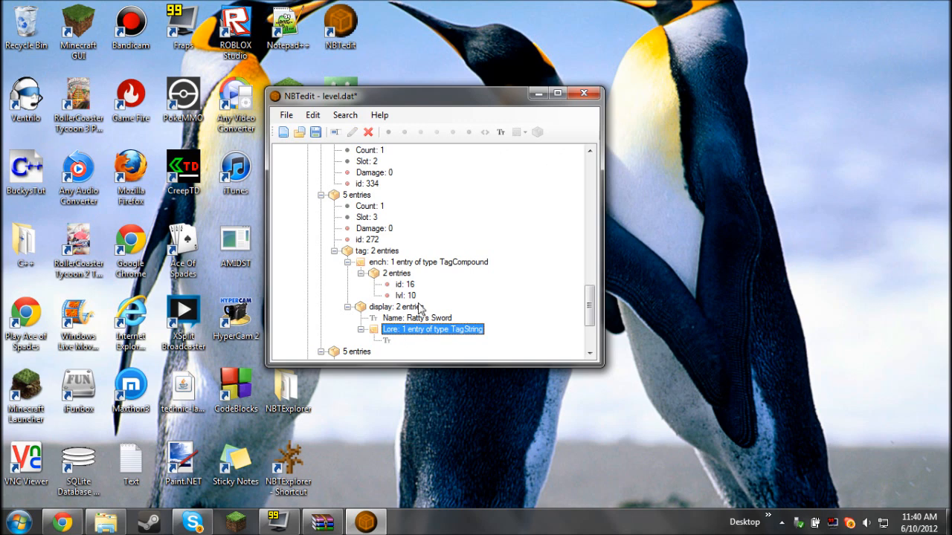
mouse_move(500, 131)
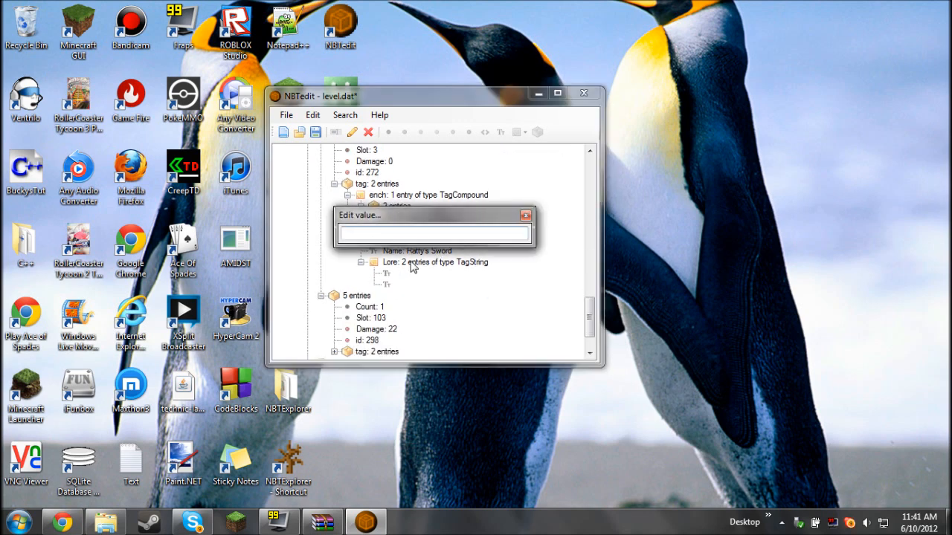
type("Hi")
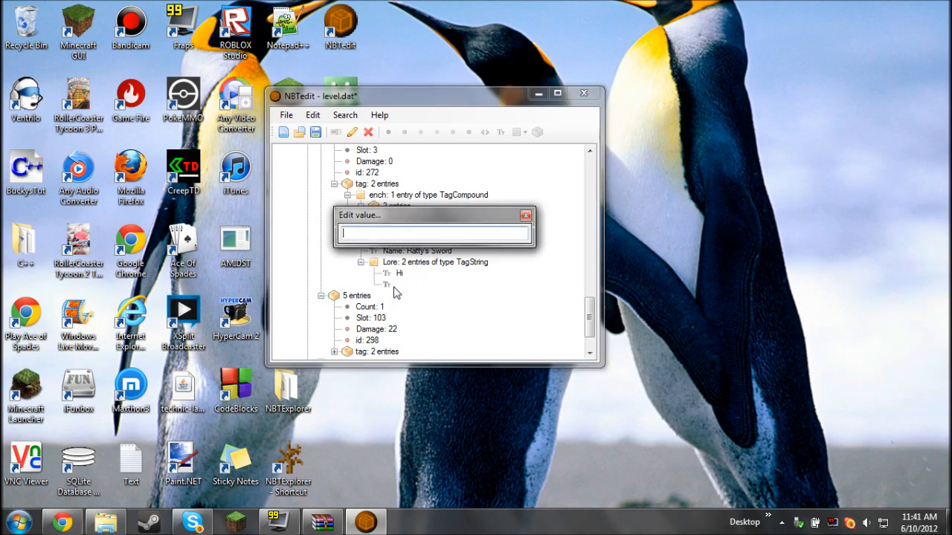
type("Subscri")
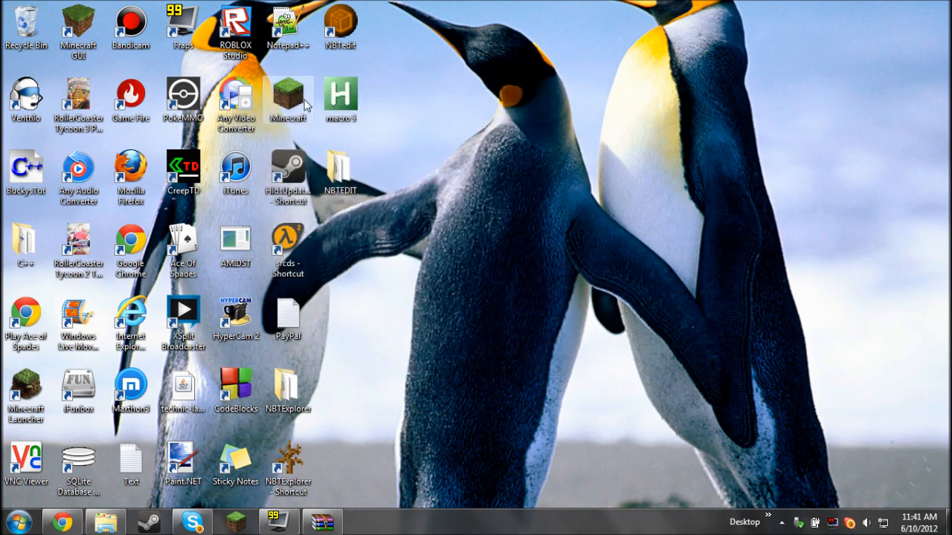
mouse_move(27, 399)
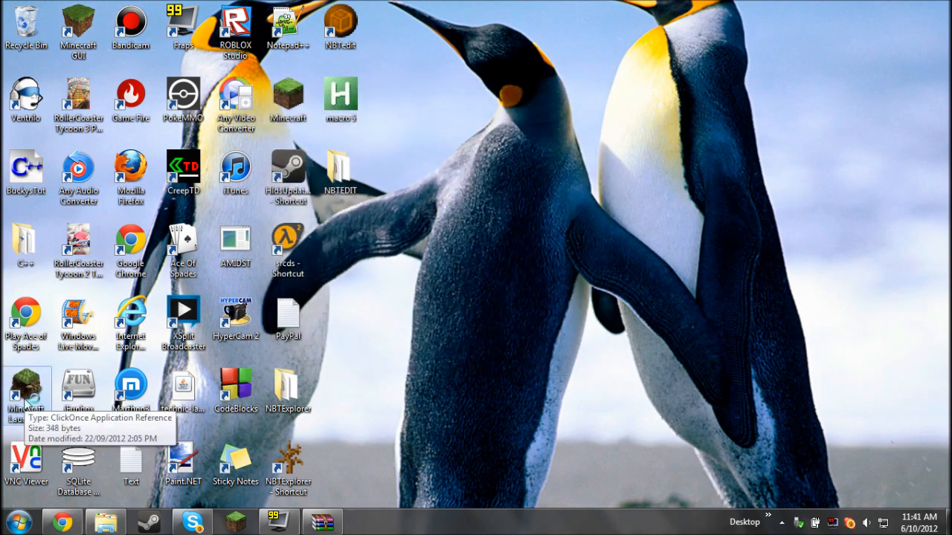
Step: Start the Digiex launcher, log in and launch Minecraft 12w40a with minecraft.jar
double_click(24, 388)
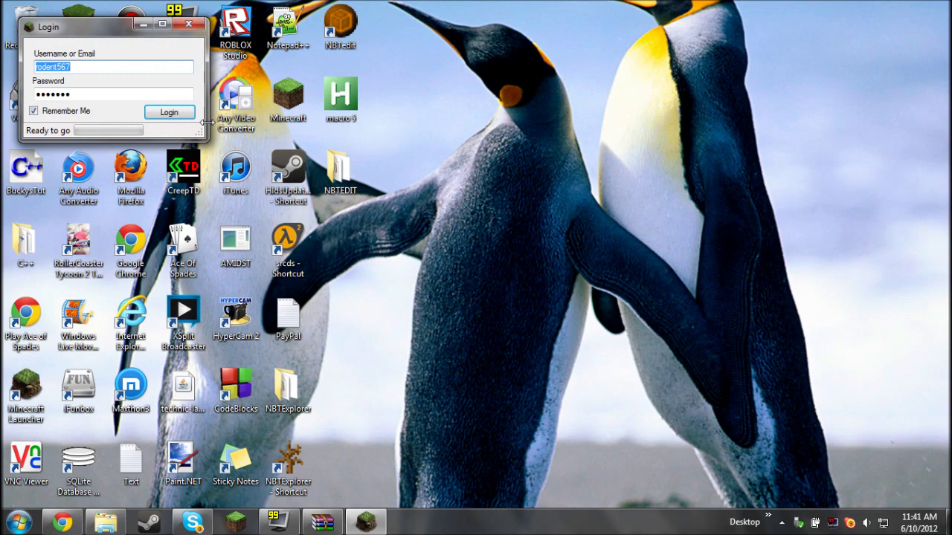
left_click(169, 112)
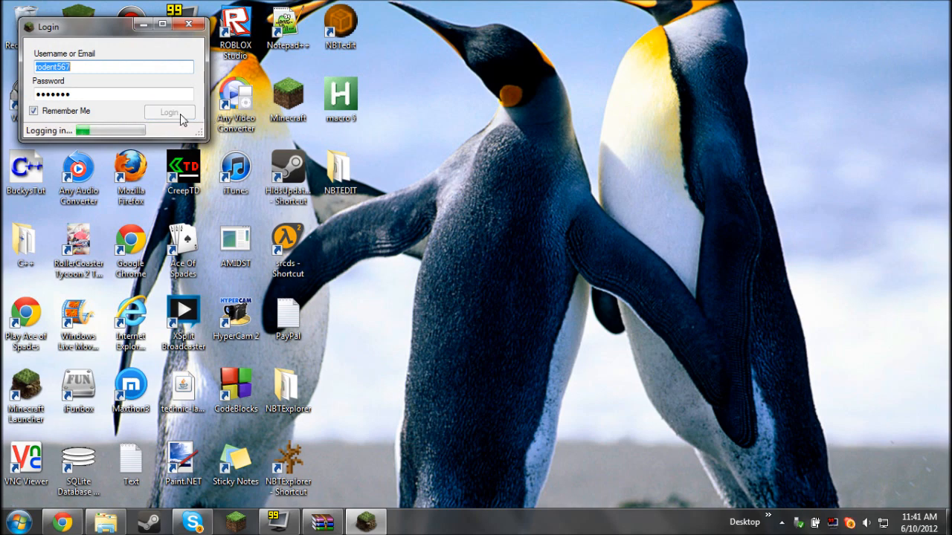
left_click(169, 112)
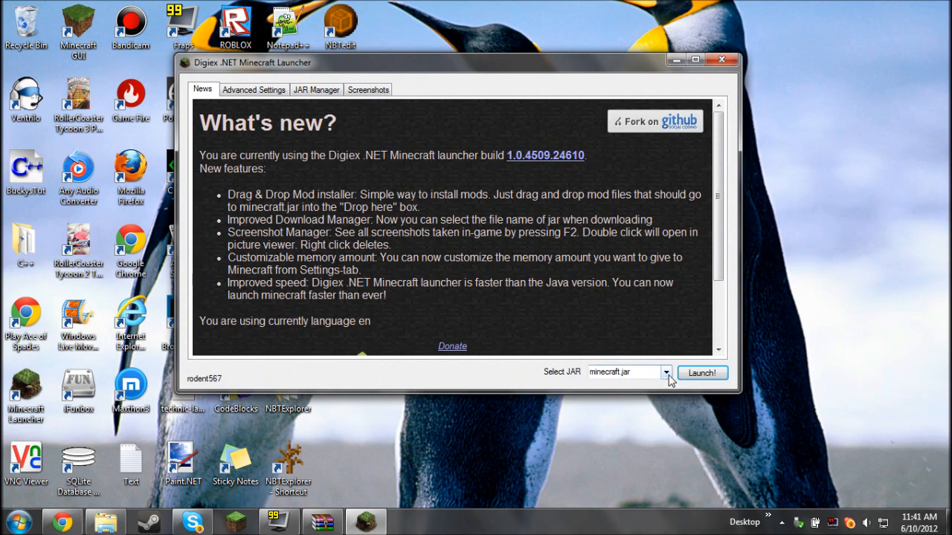
left_click(666, 372)
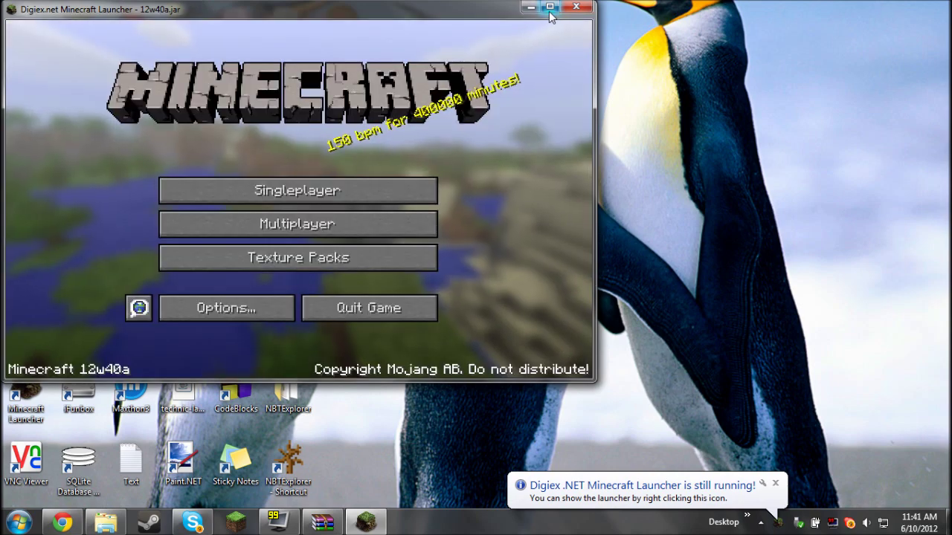
Step: Enter the saved singleplayer world and check the enchanted sword in the inventory
left_click(297, 191)
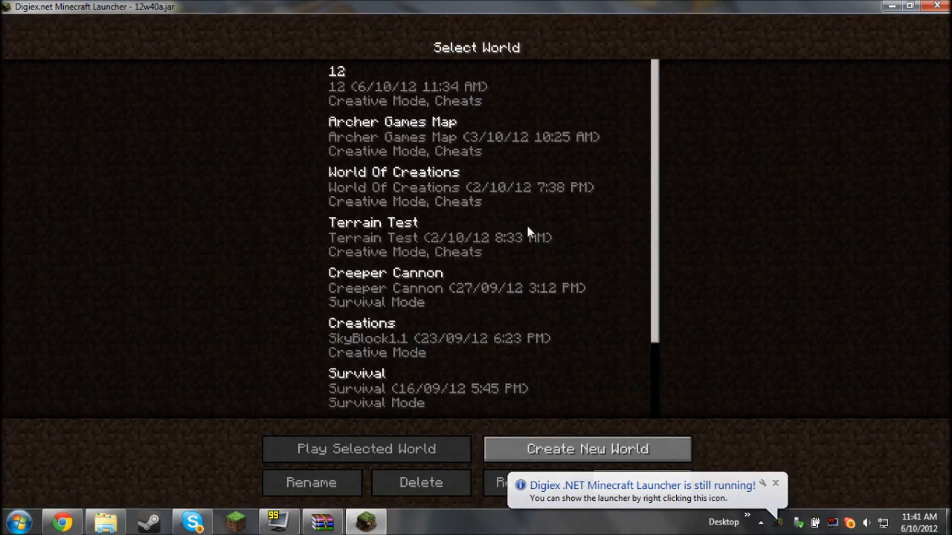
left_click(363, 449)
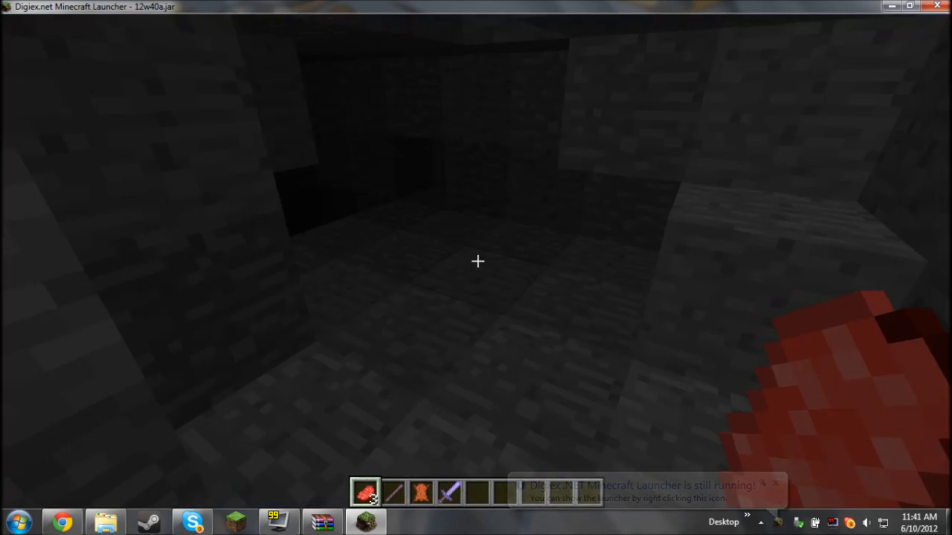
key("e")
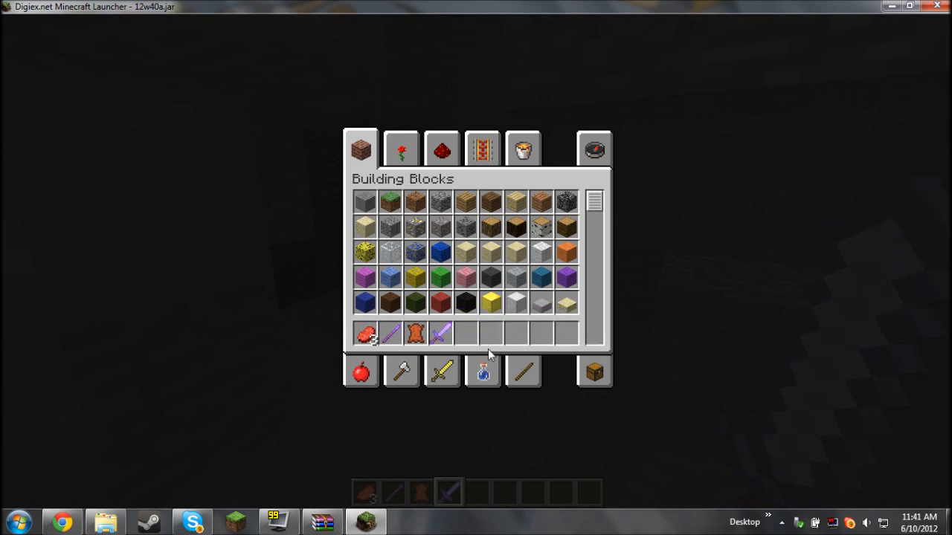
key("Escape")
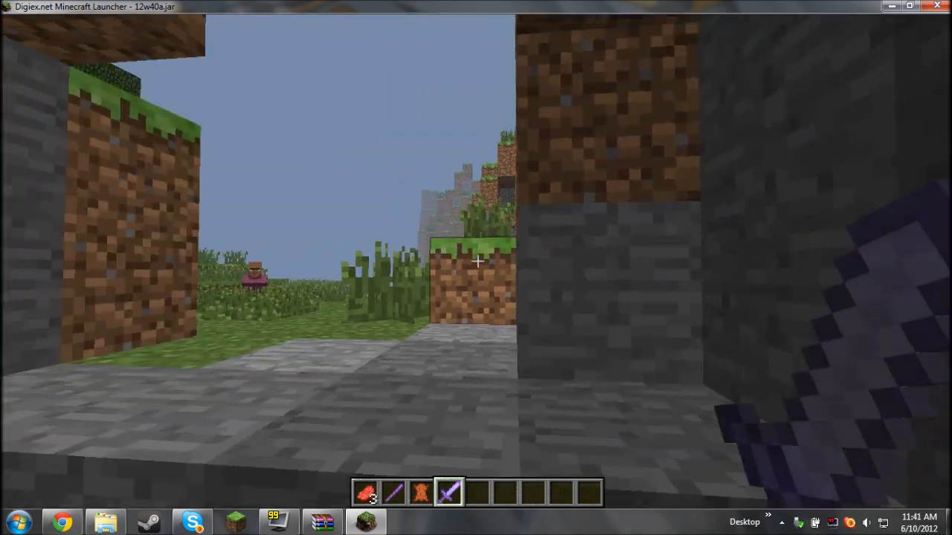